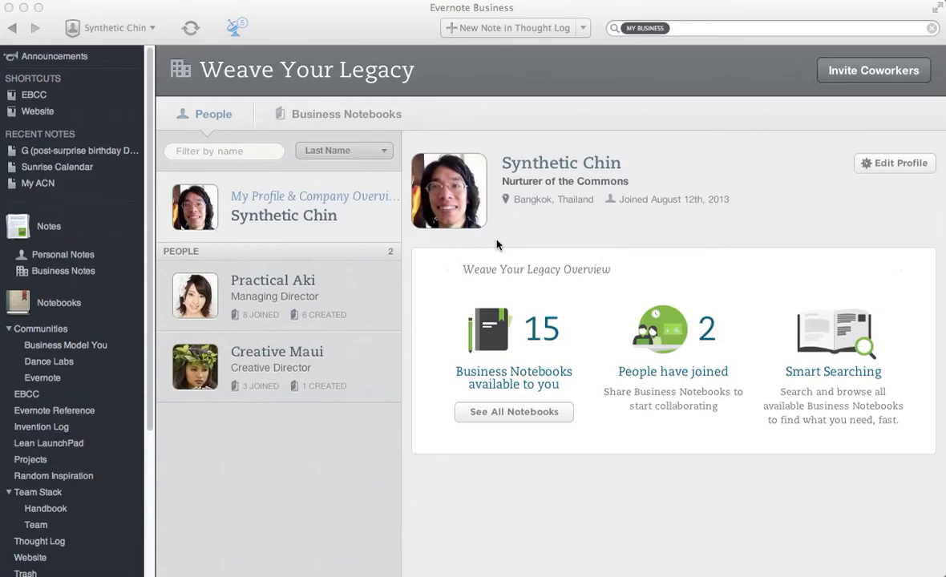
mouse_move(606, 225)
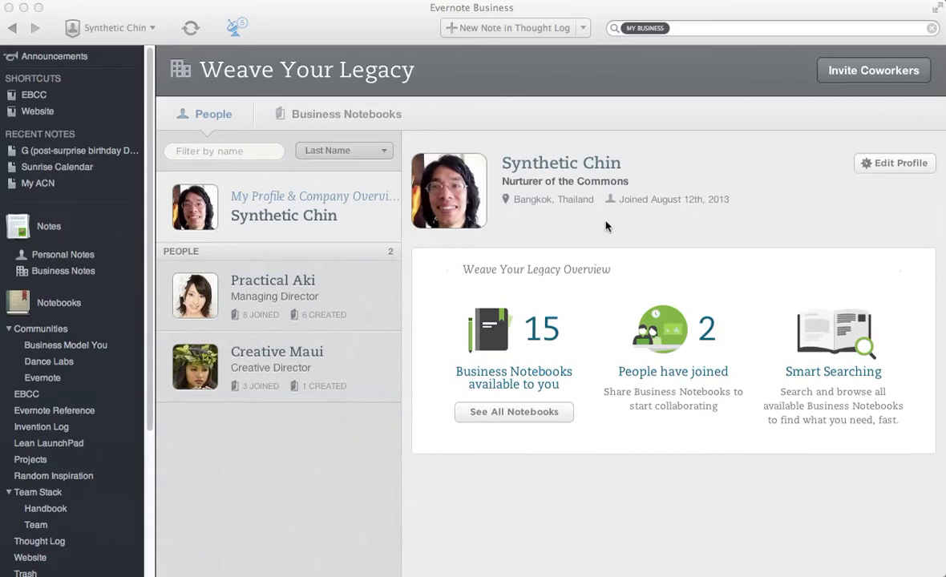
mouse_move(319, 235)
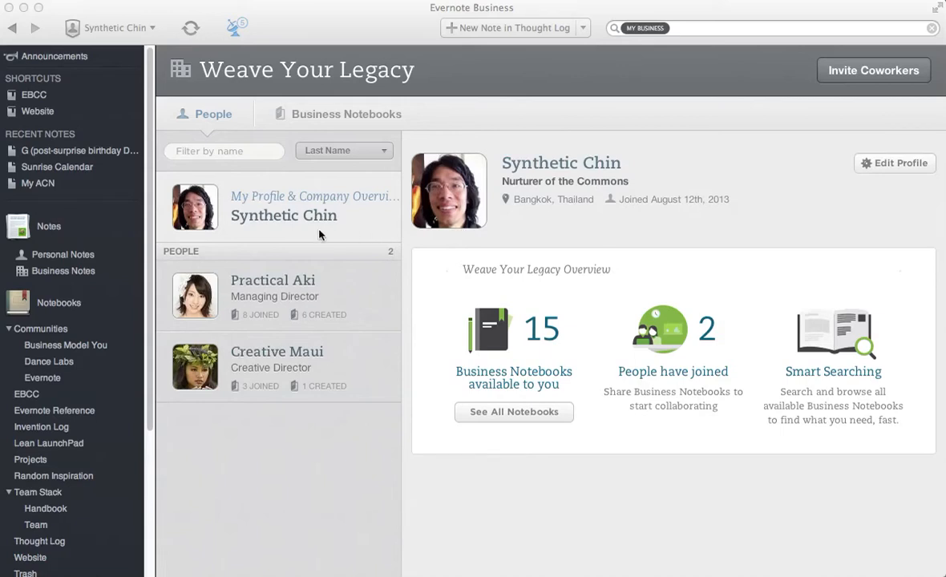
List the 15 business notebooks and scroll through Dance Labs' details and recent activity.
click(191, 27)
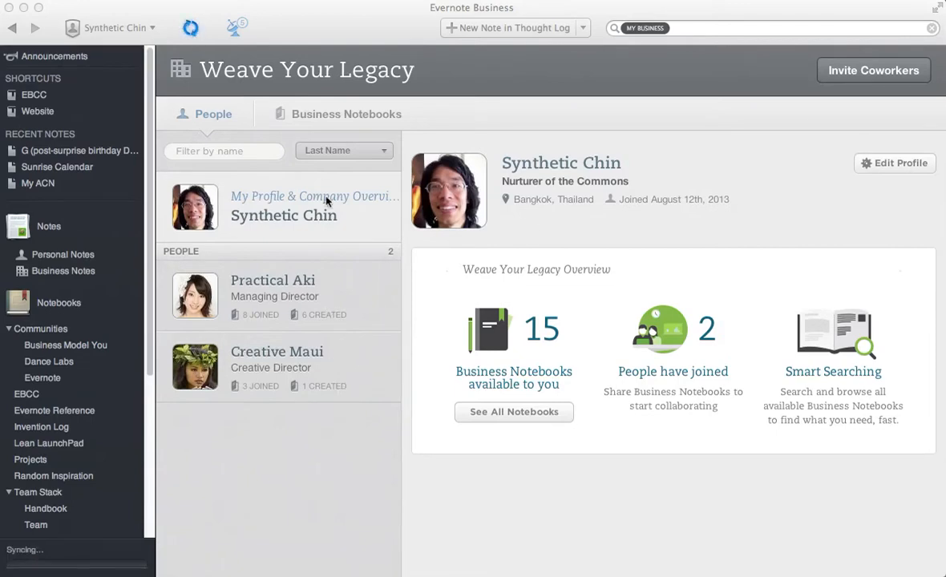
mouse_move(343, 218)
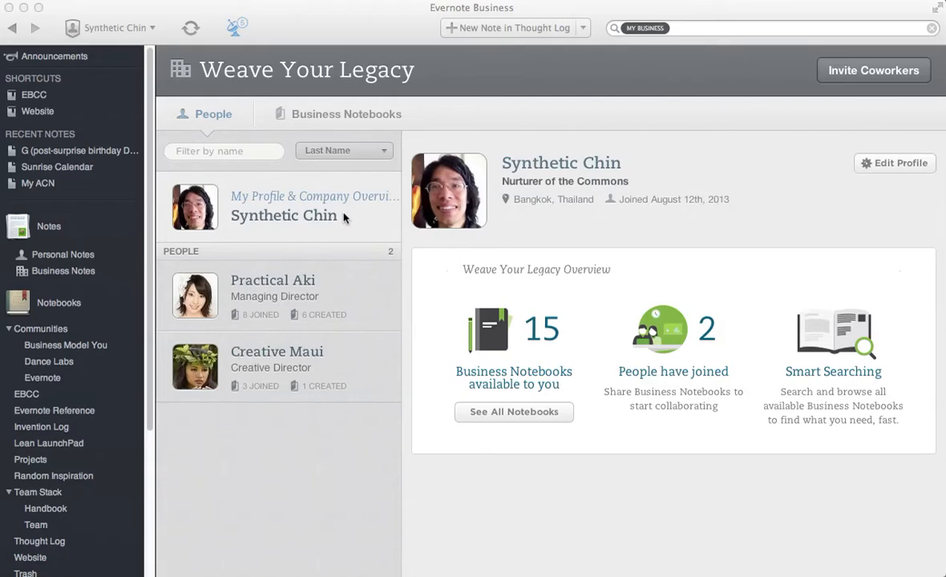
mouse_move(360, 295)
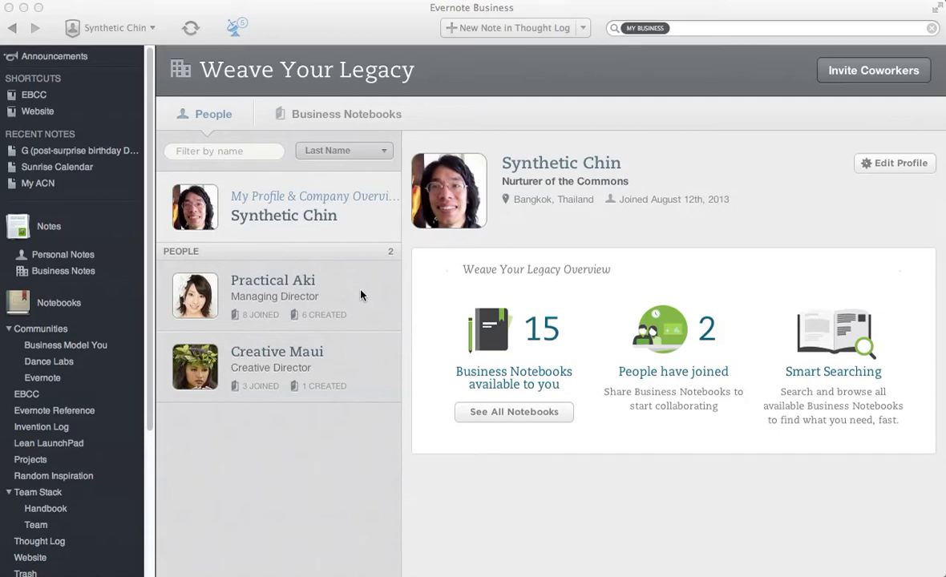
mouse_move(355, 373)
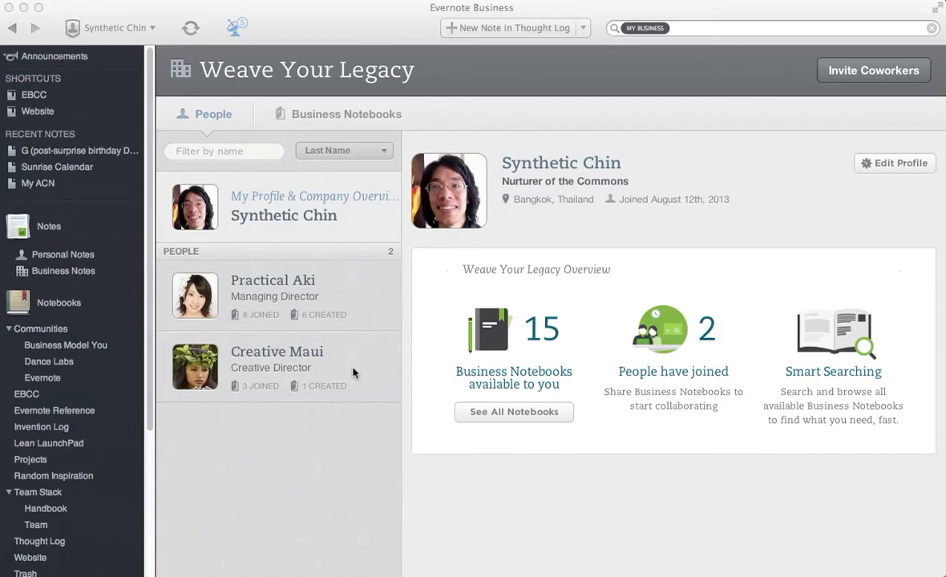
mouse_move(343, 415)
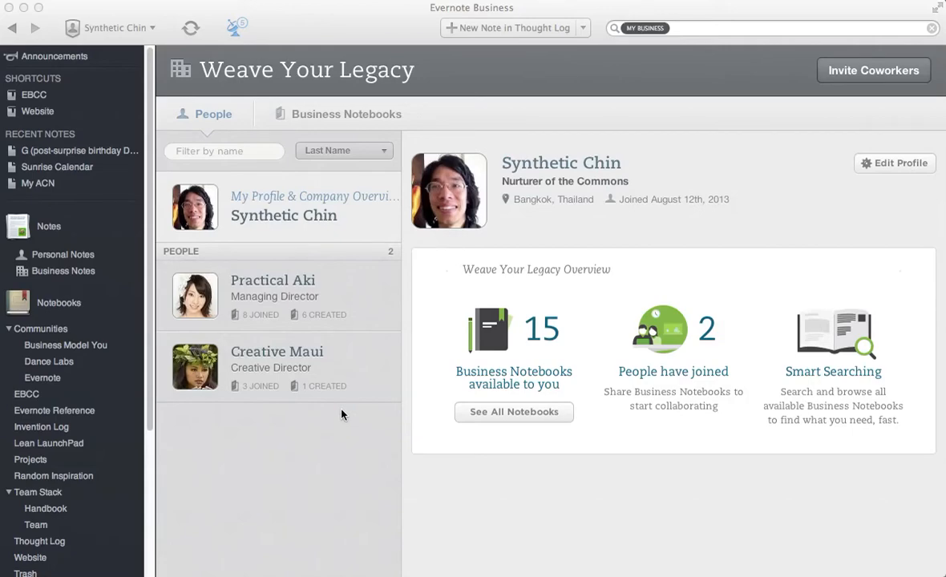
mouse_move(334, 114)
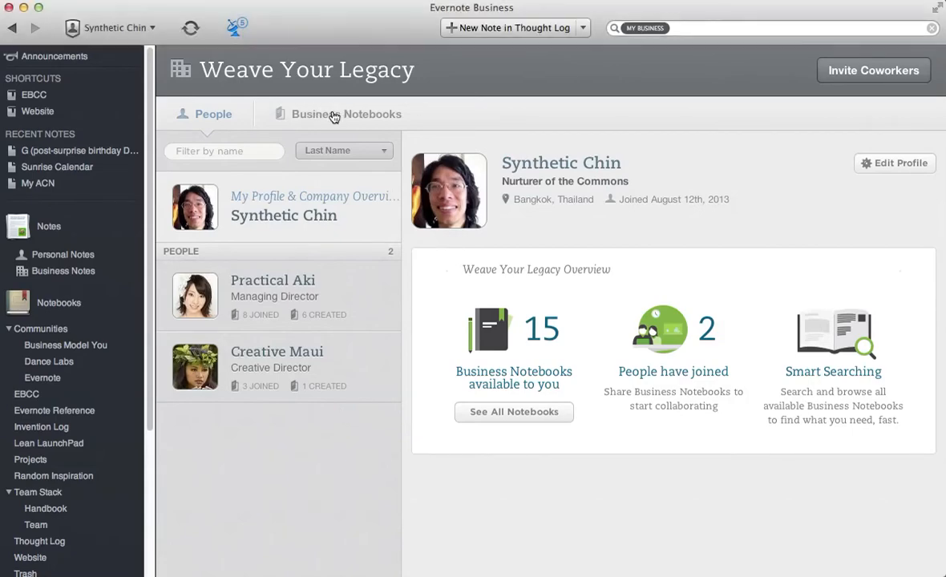
click(347, 114)
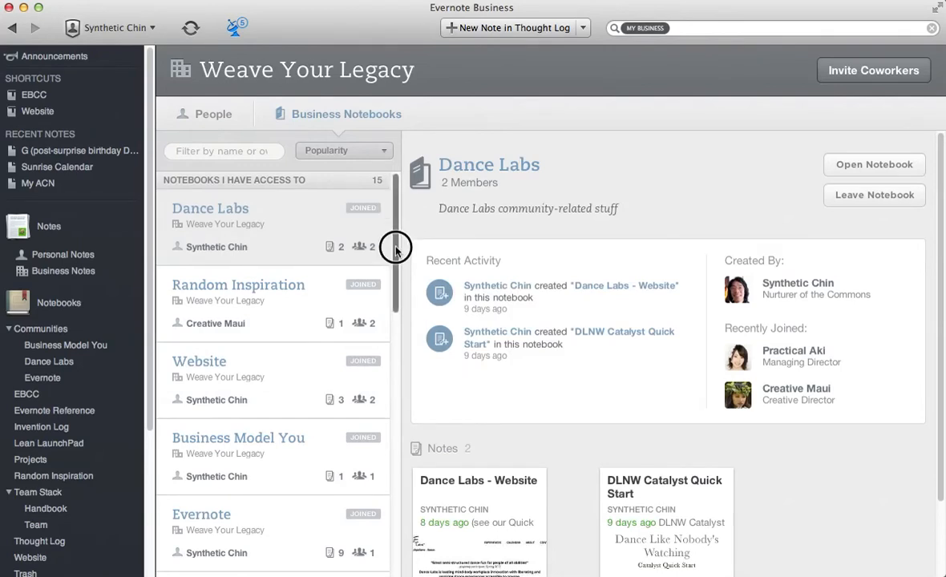
scroll(down, 3)
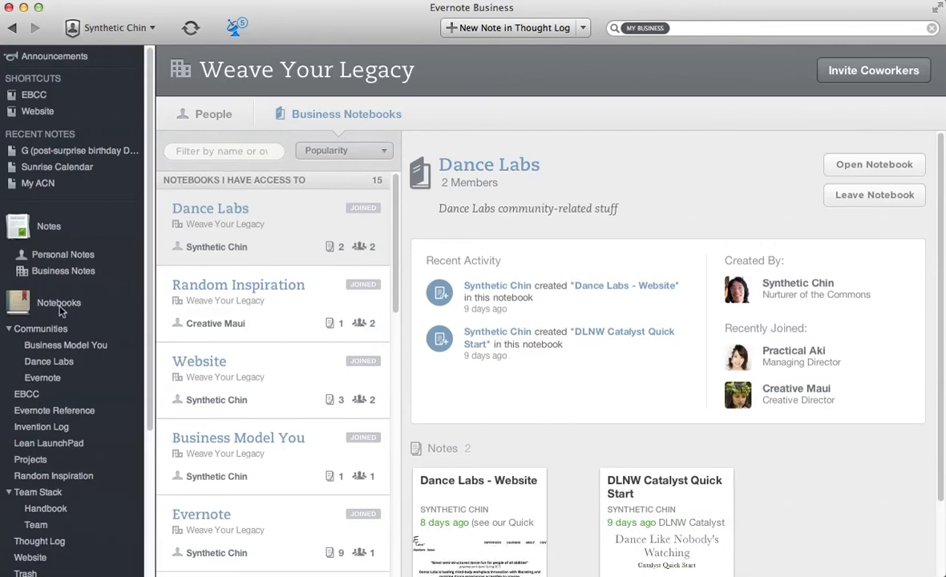
Show all notebooks as a grid and expand Communities to reveal its three notebooks.
click(58, 303)
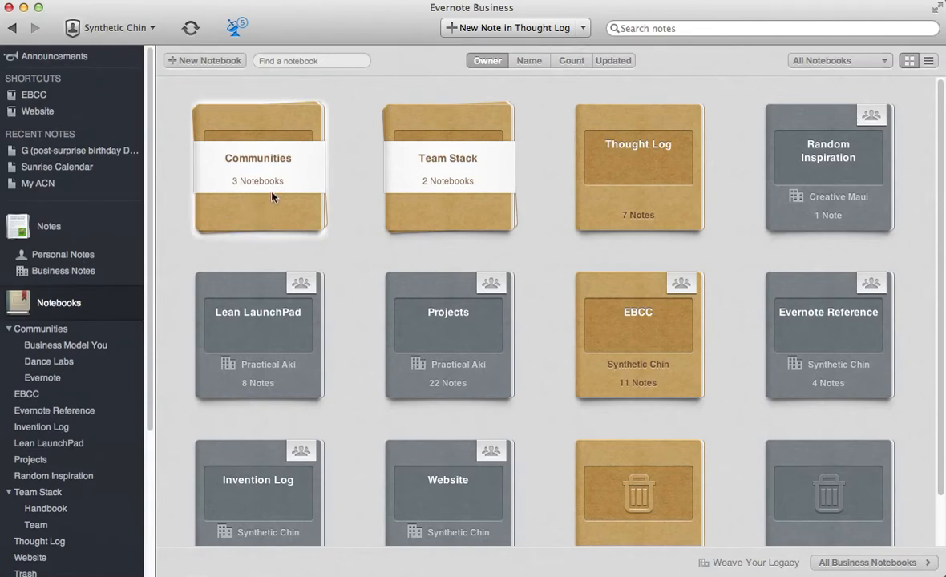
mouse_move(276, 203)
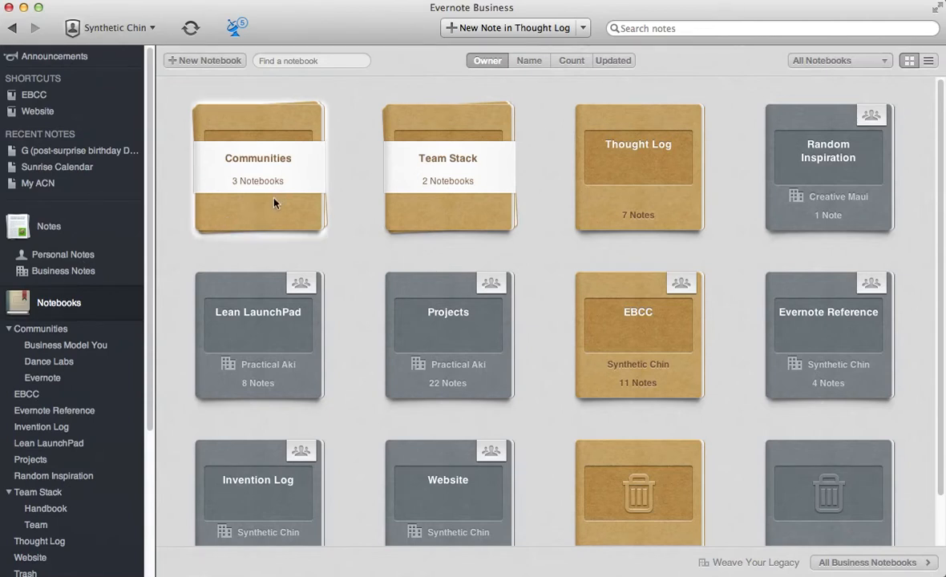
click(257, 158)
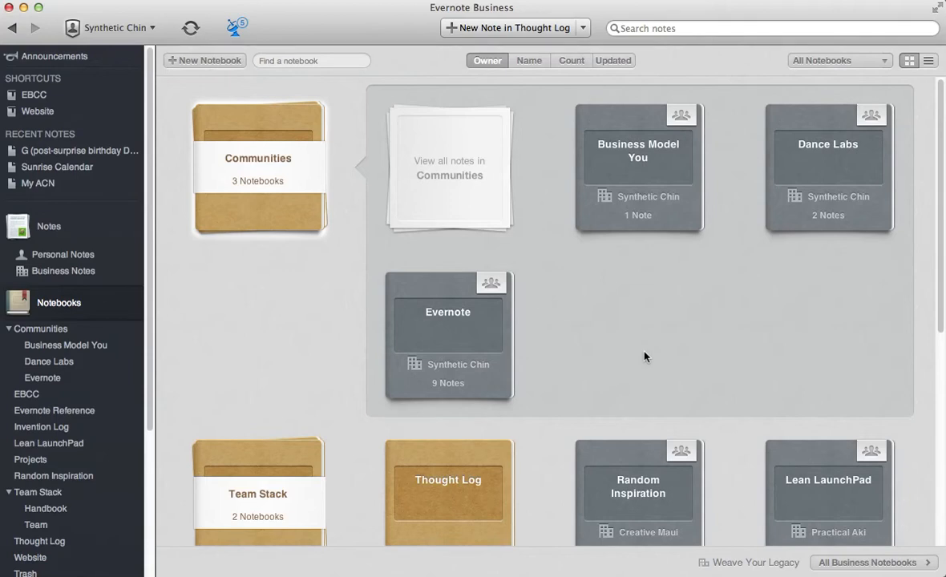
mouse_move(673, 274)
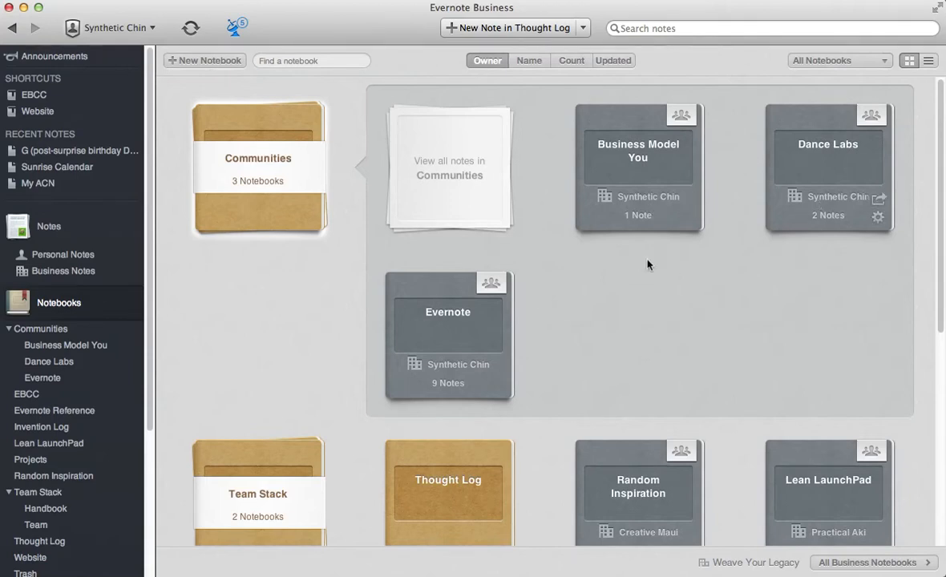
mouse_move(617, 370)
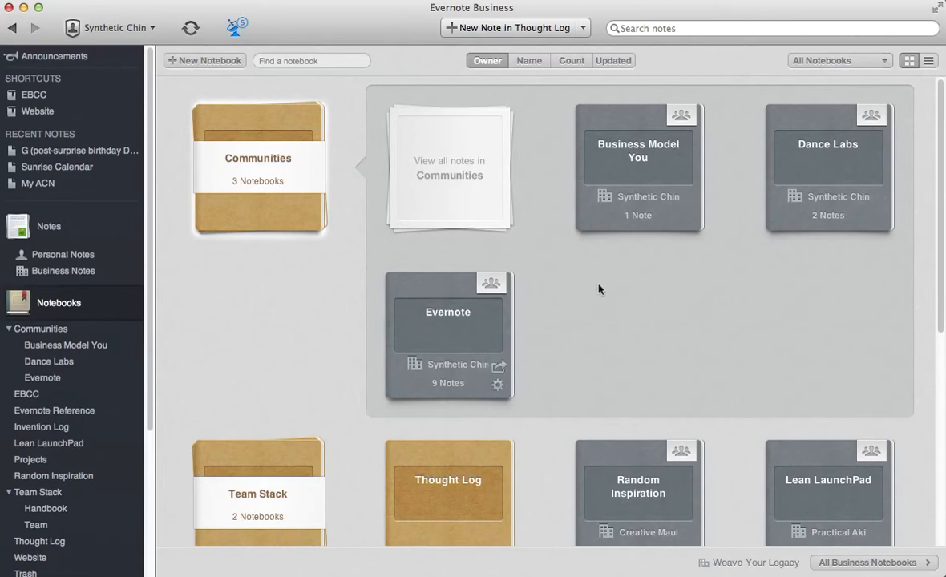
mouse_move(407, 214)
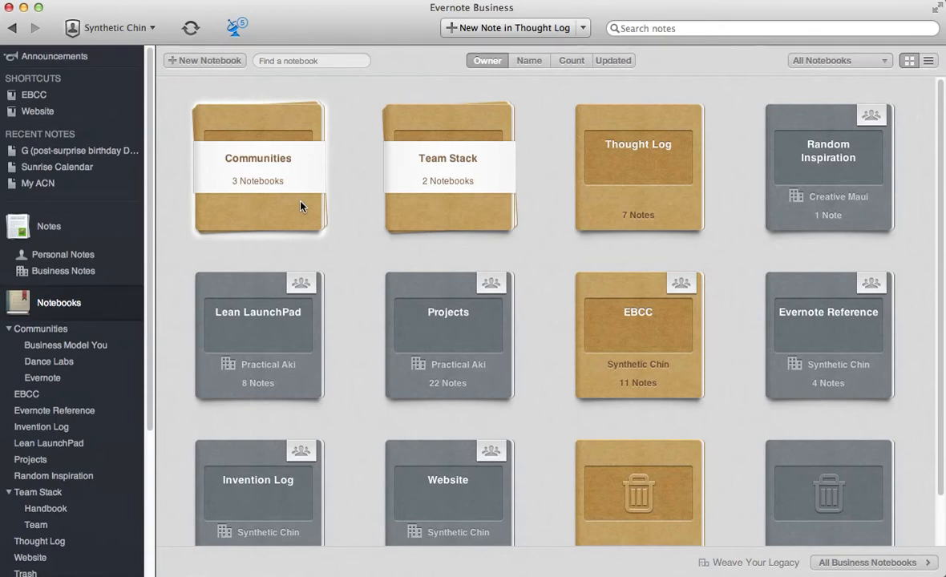
mouse_move(498, 223)
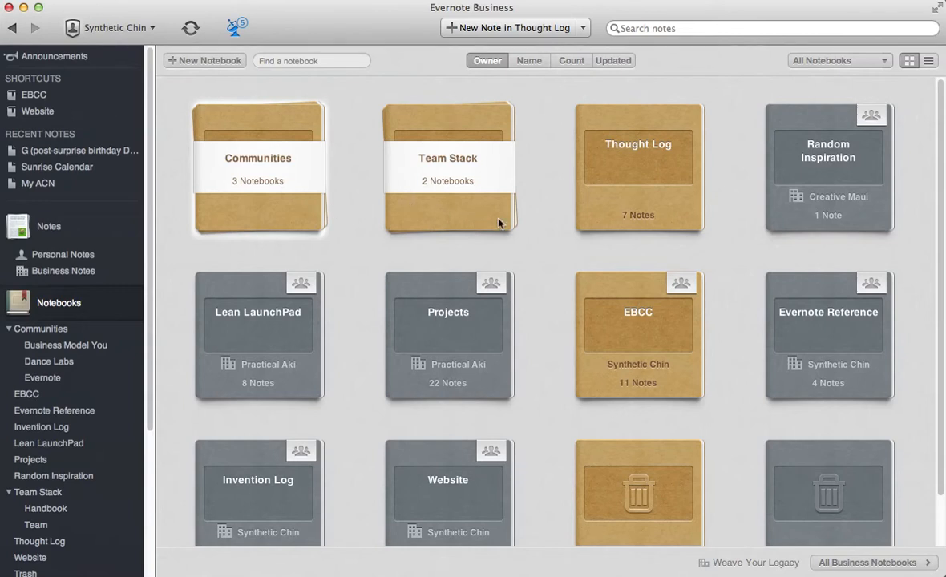
mouse_move(470, 234)
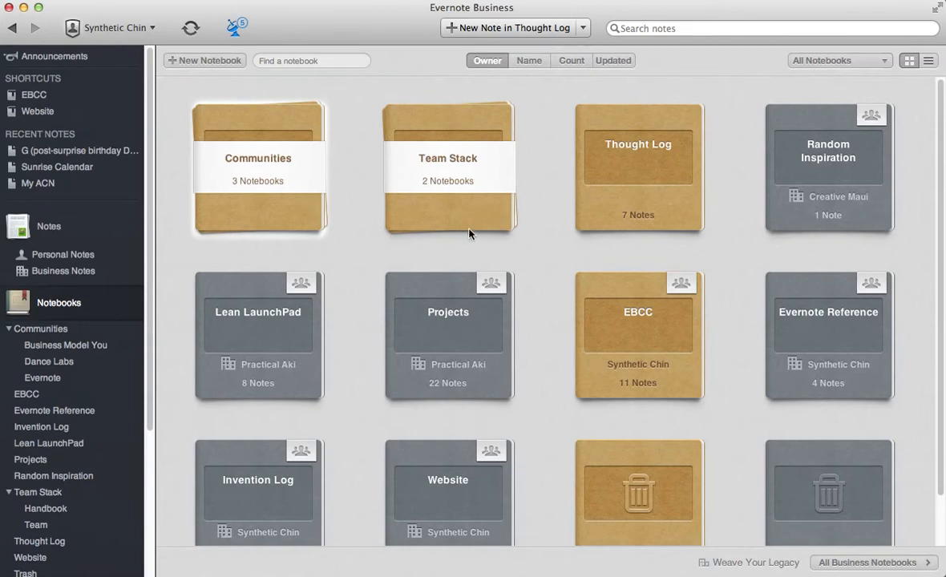
mouse_move(493, 222)
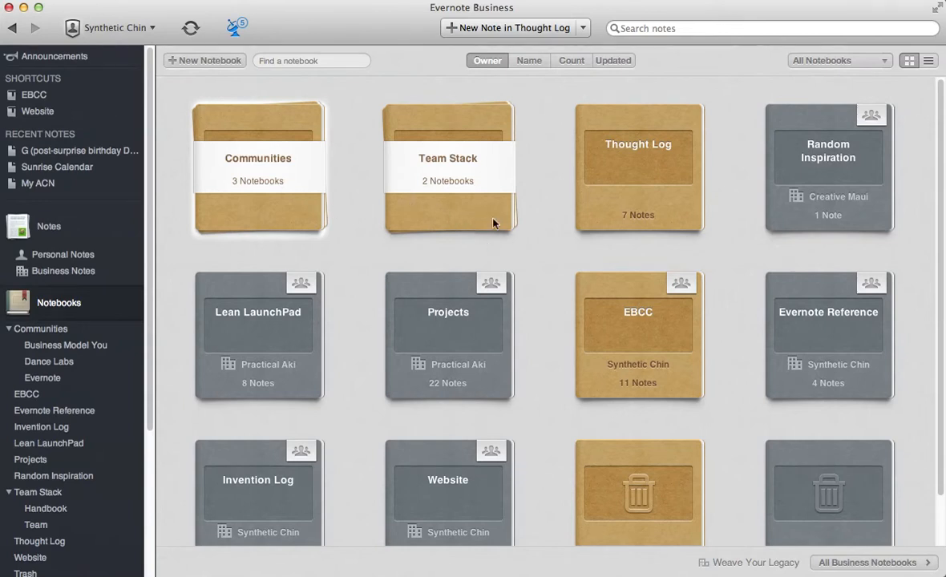
Expand the Team Stack, return to the grid, and open the Handbook notebook.
click(447, 168)
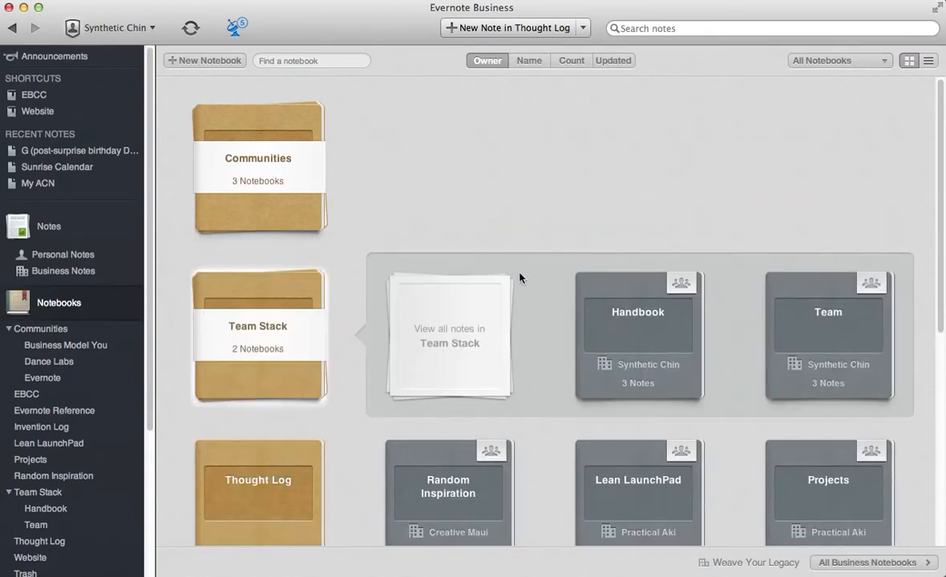
mouse_move(645, 353)
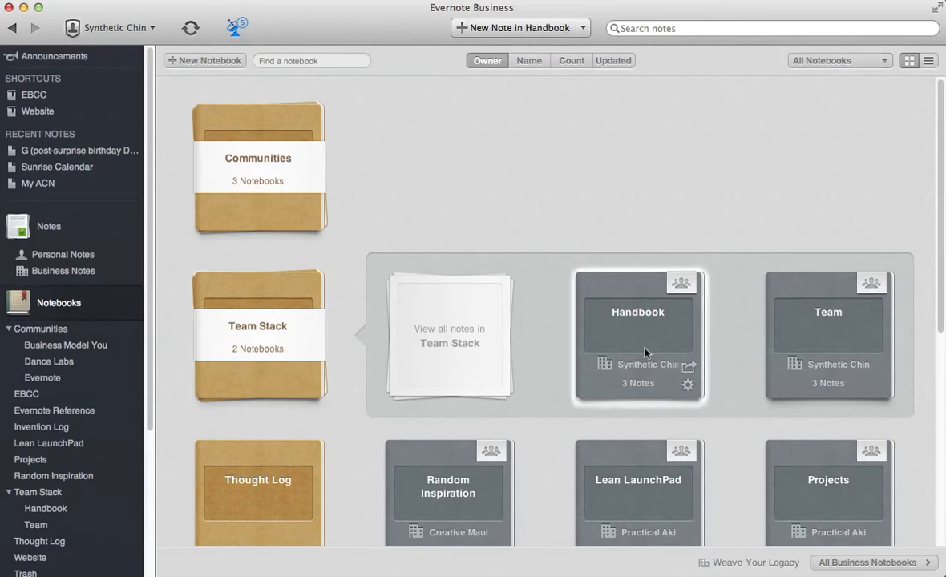
mouse_move(825, 353)
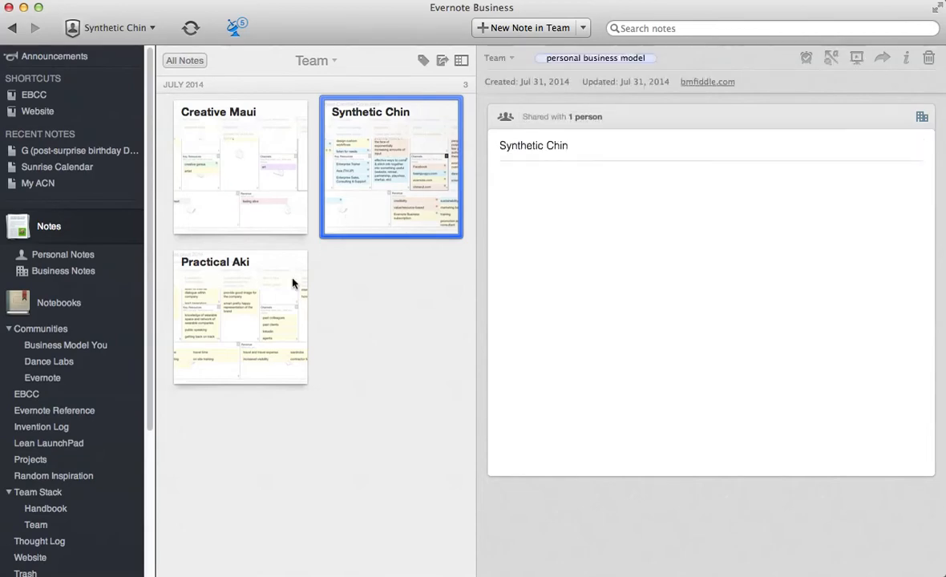
click(240, 317)
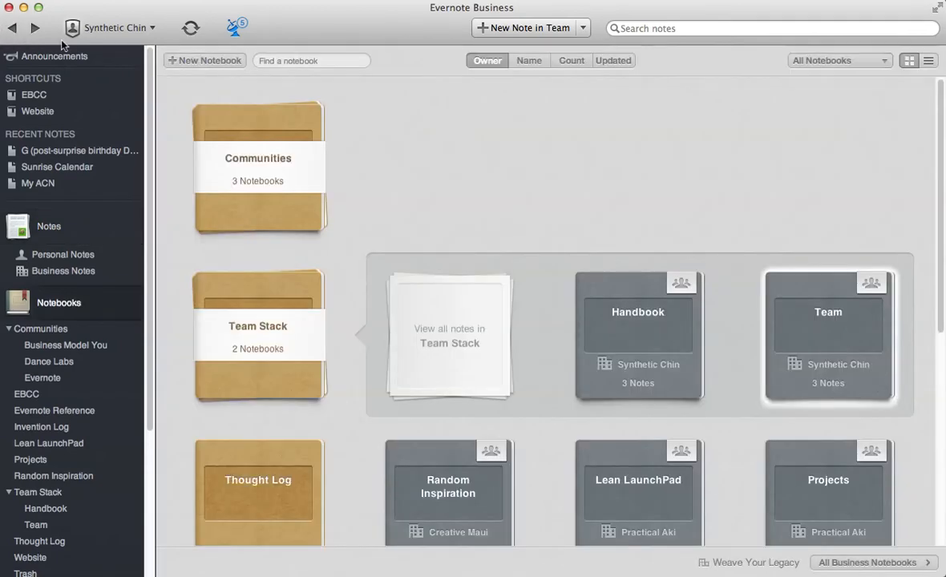
double_click(637, 312)
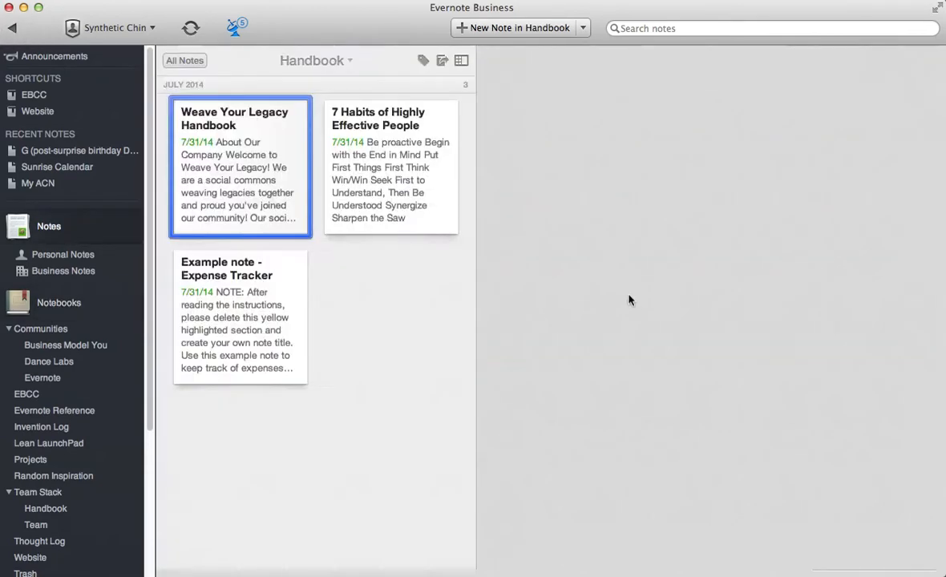
View the 7 Habits note, then reopen the Weave Your Legacy Handbook note.
click(239, 166)
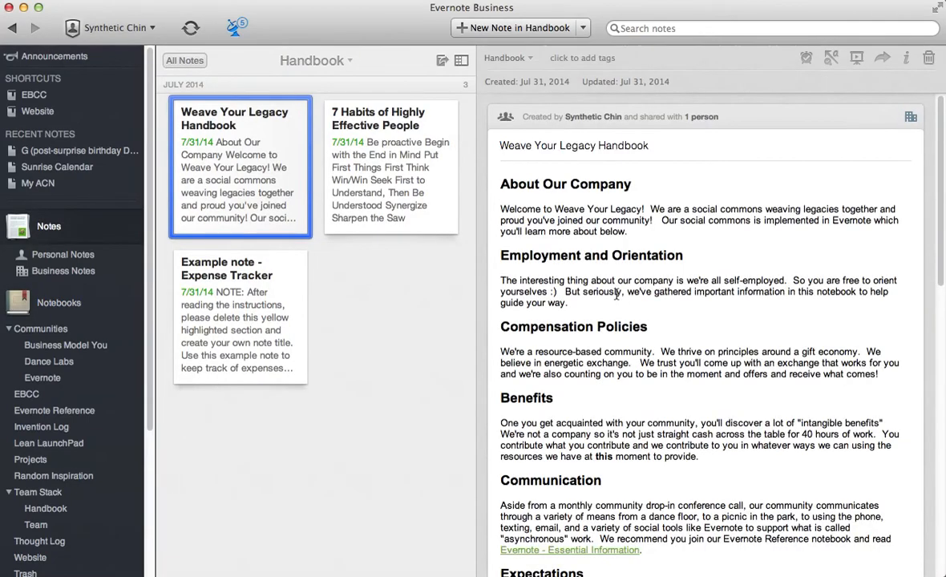
mouse_move(639, 193)
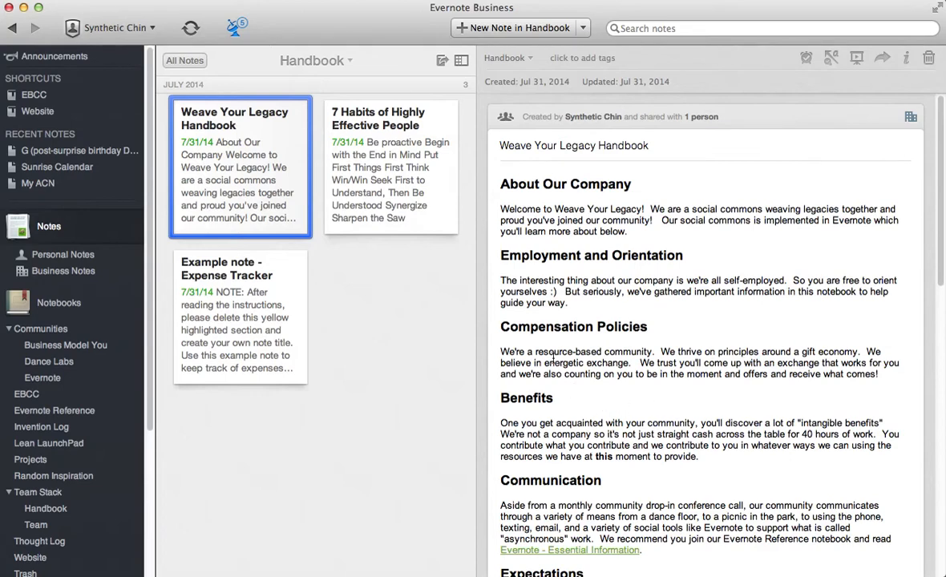
mouse_move(394, 209)
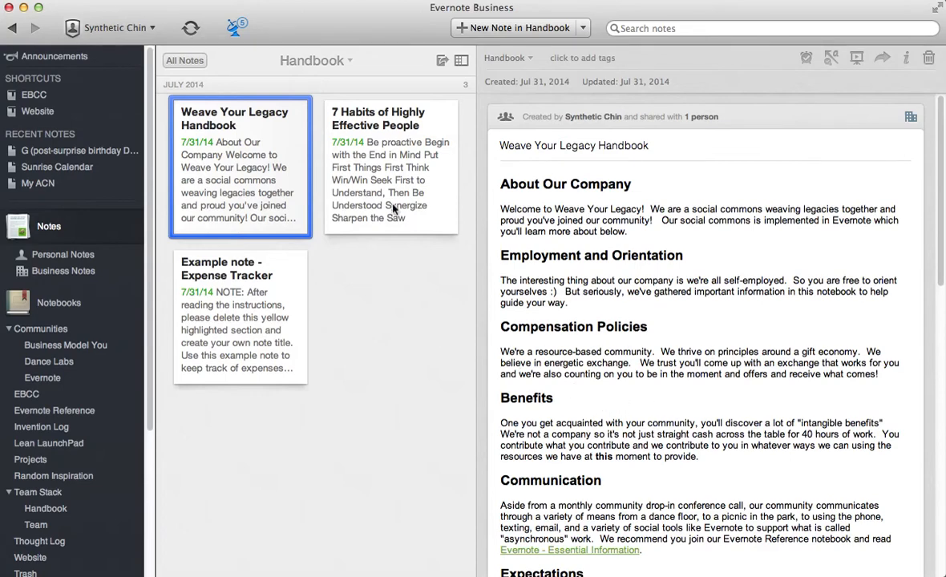
click(390, 165)
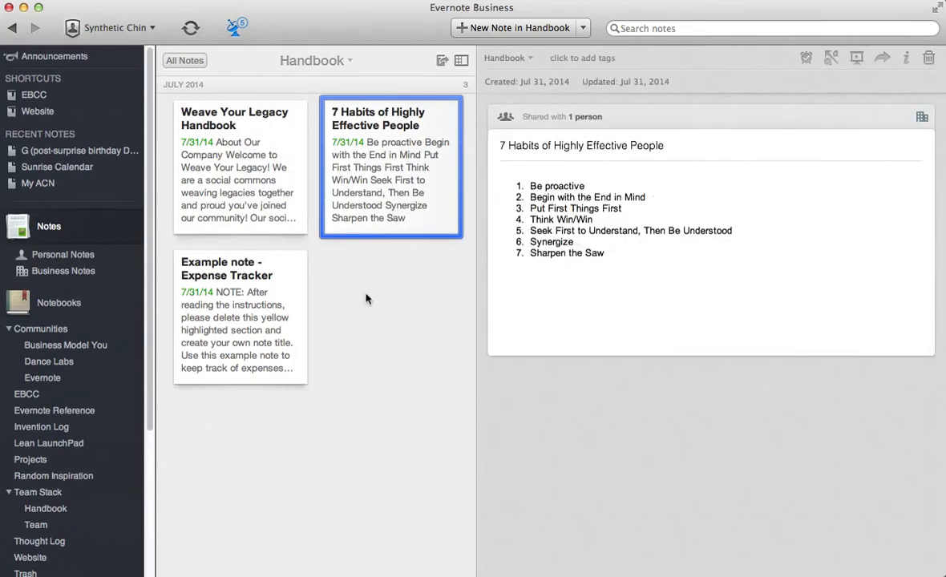
click(239, 317)
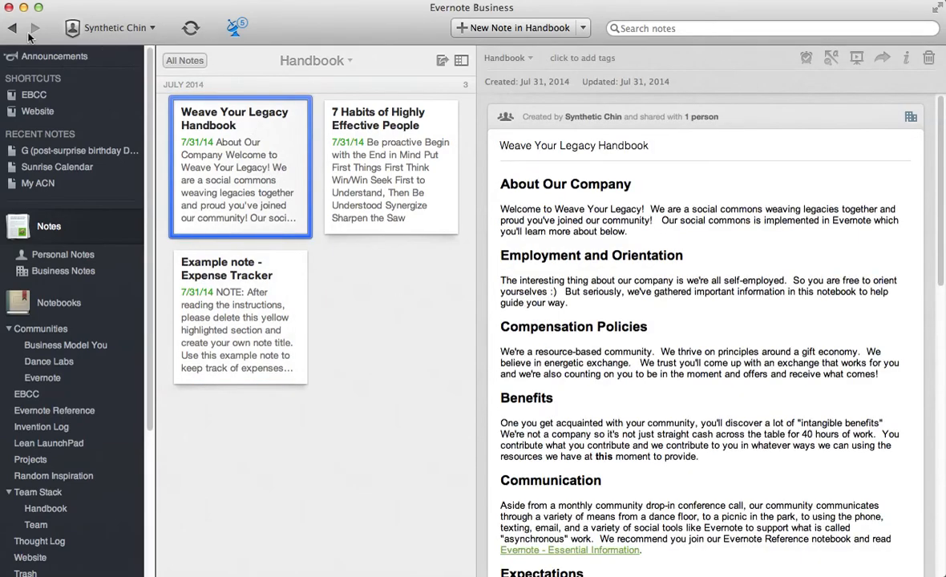
Return to the notebooks grid and open Random Inspiration with its left / right brain note.
click(239, 317)
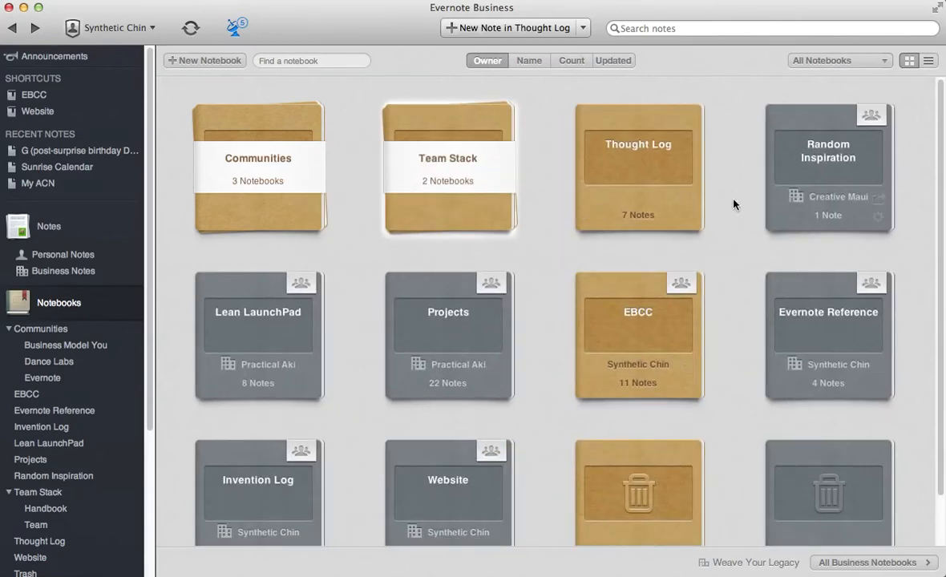
mouse_move(609, 278)
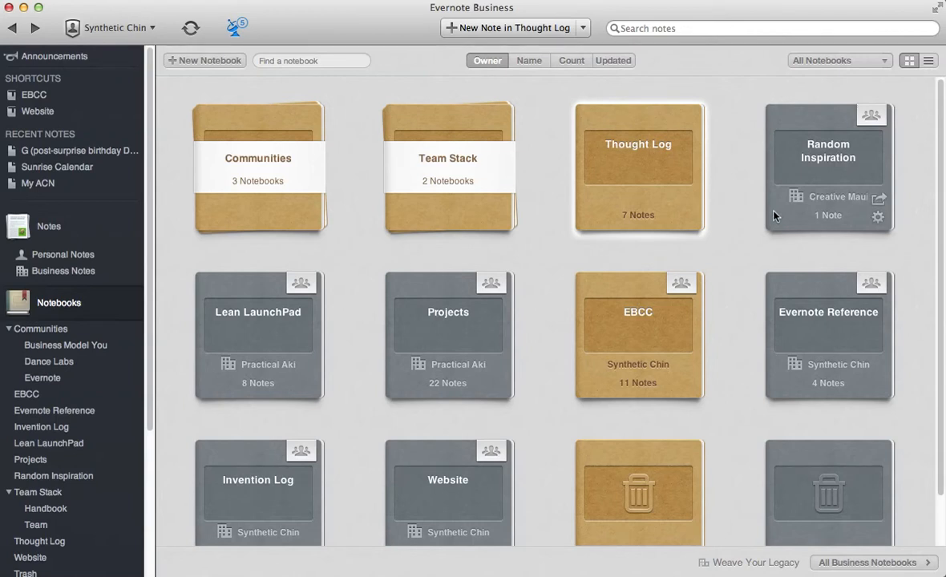
mouse_move(638, 200)
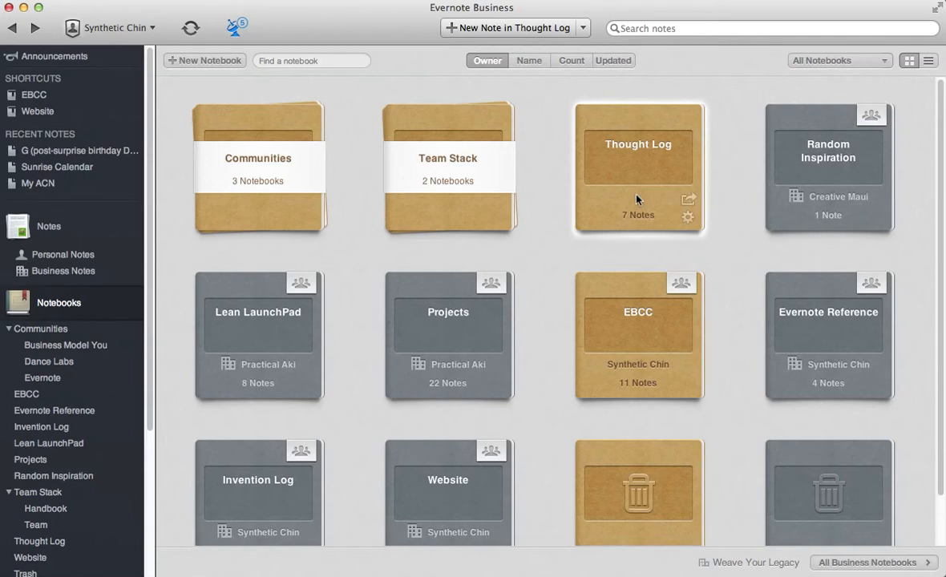
mouse_move(652, 199)
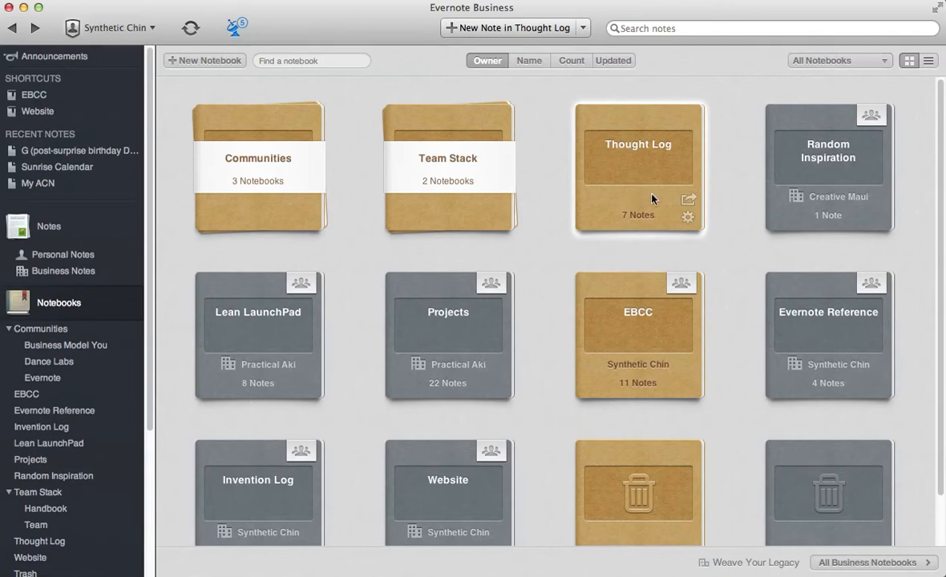
mouse_move(658, 204)
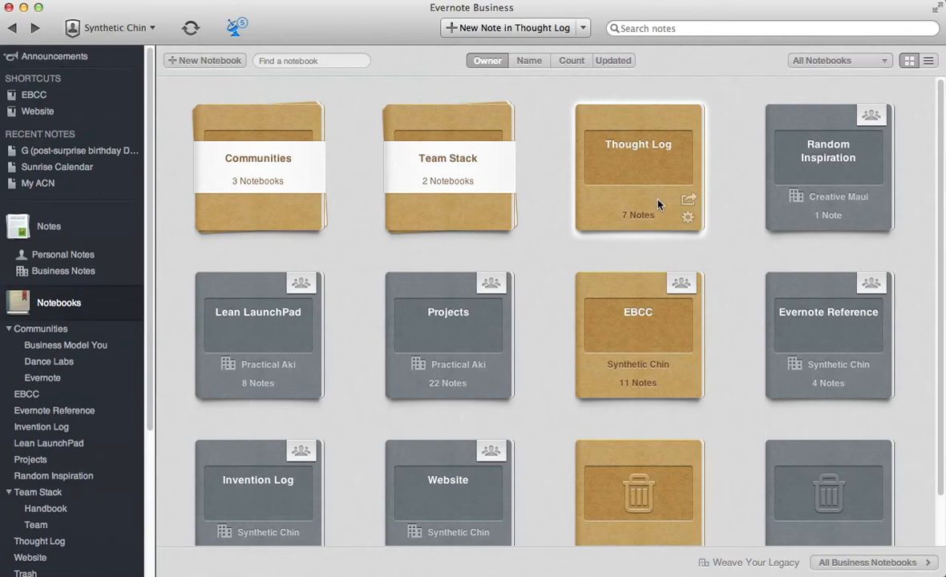
mouse_move(655, 301)
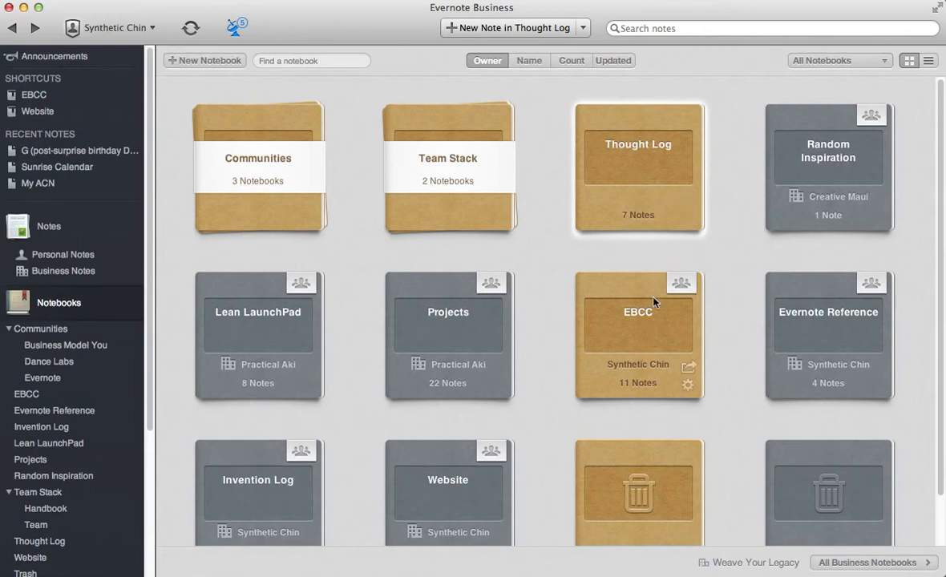
mouse_move(629, 184)
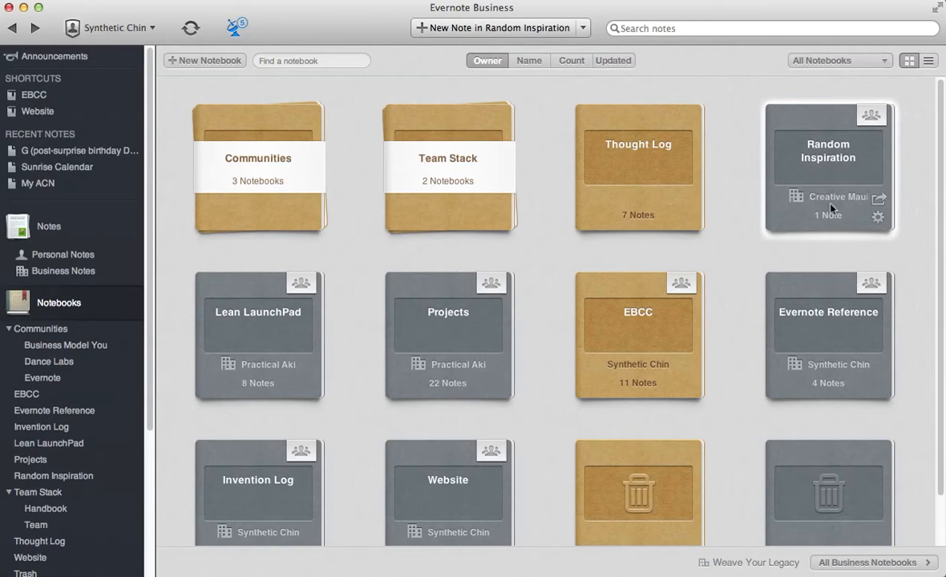
double_click(828, 156)
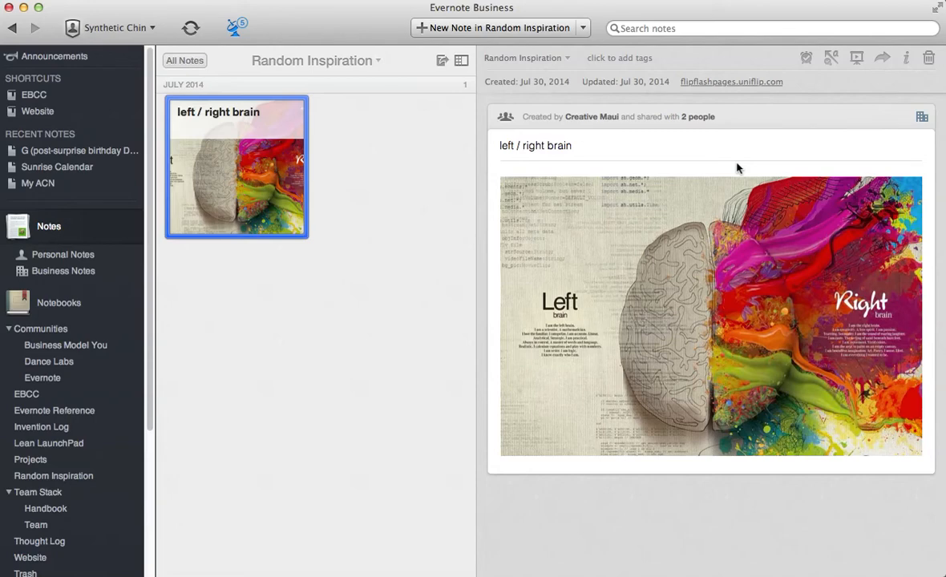
mouse_move(62, 43)
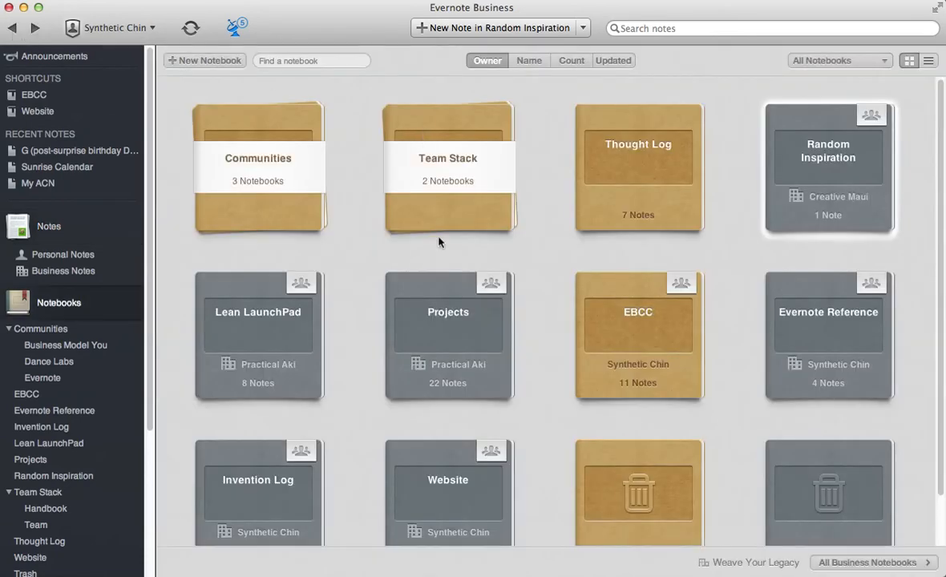
mouse_move(253, 372)
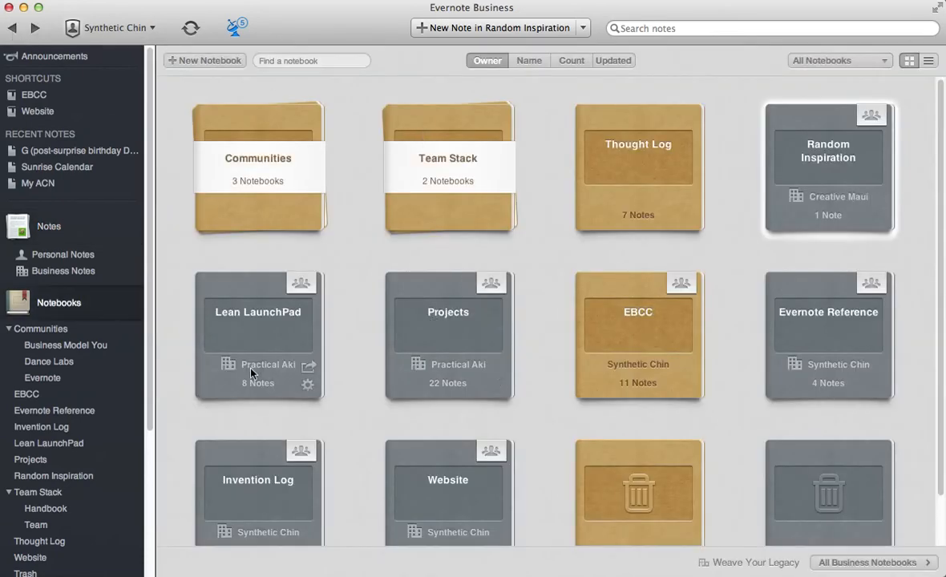
mouse_move(287, 348)
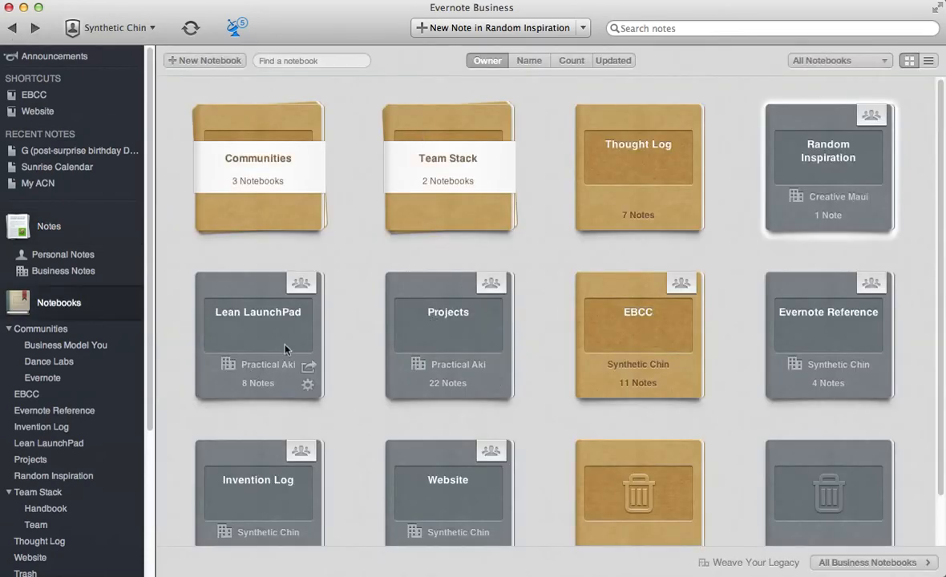
click(257, 337)
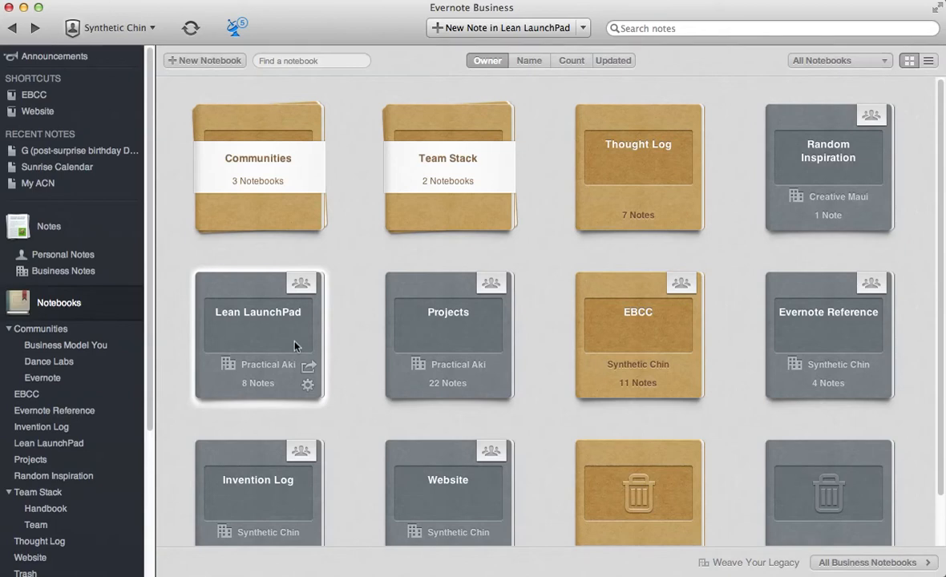
double_click(258, 312)
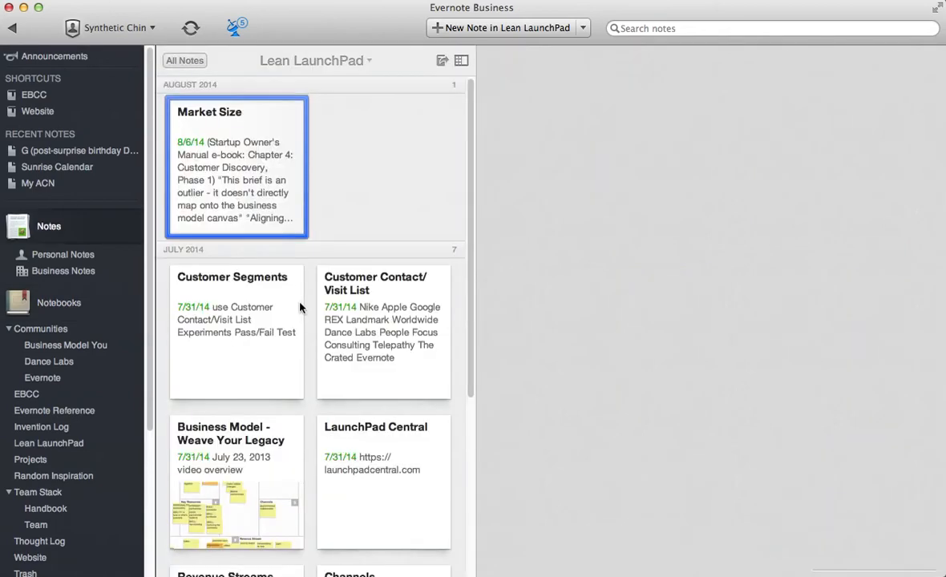
click(236, 166)
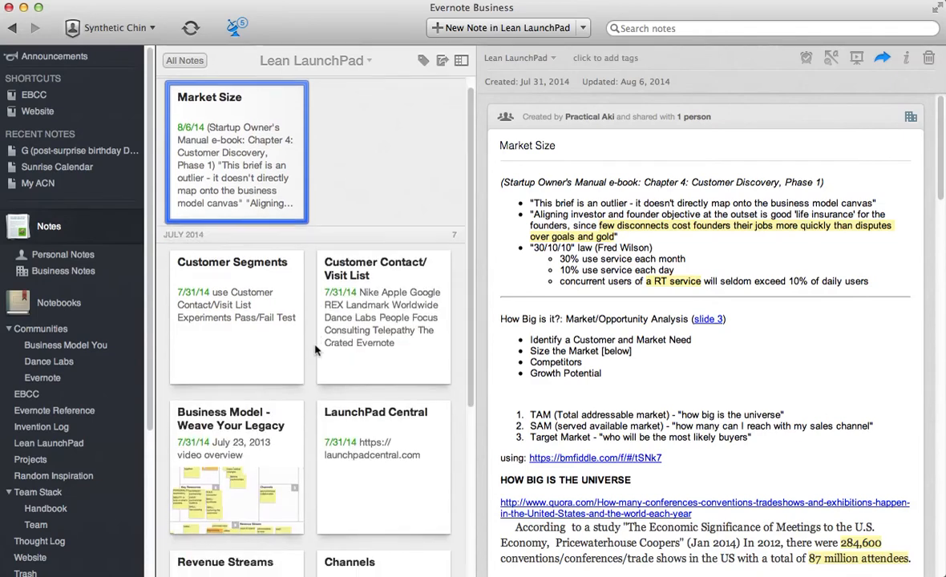
scroll(down, 3)
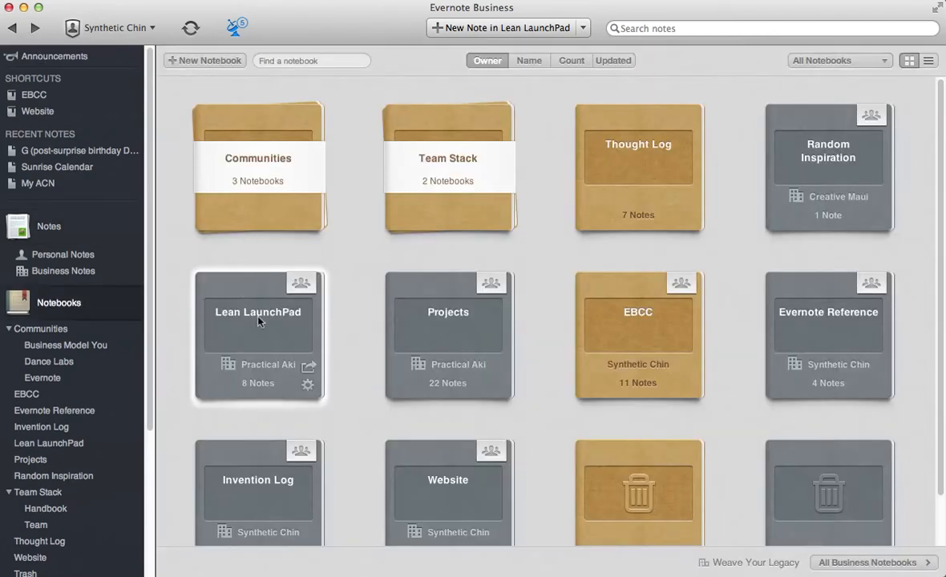
Open the Projects notebook and scroll through its Evernote Business Certification note.
click(447, 328)
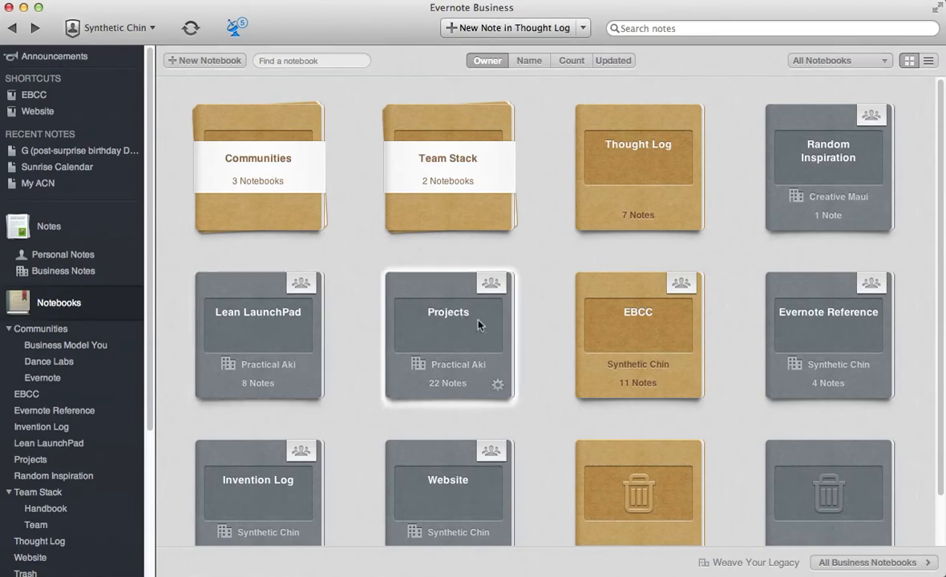
mouse_move(471, 332)
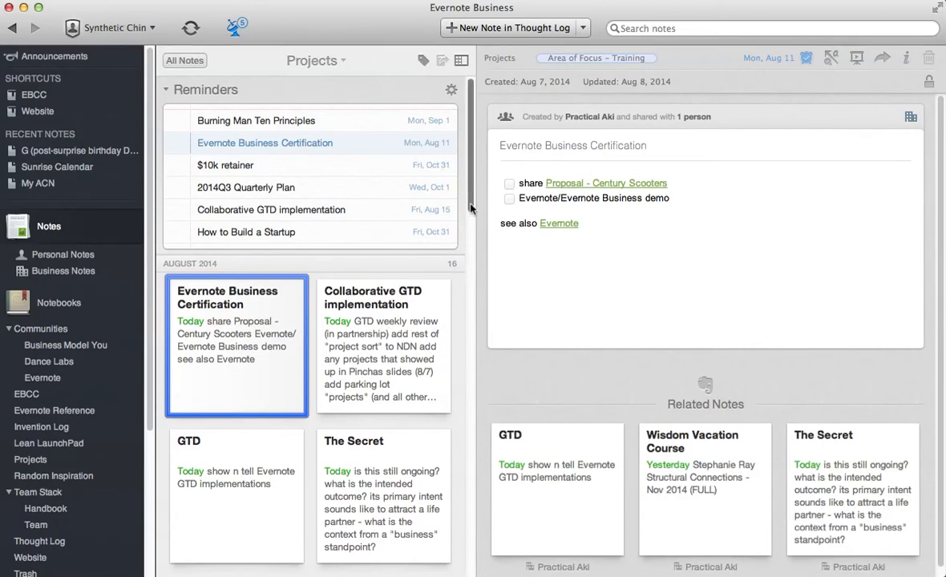
scroll(down, 3)
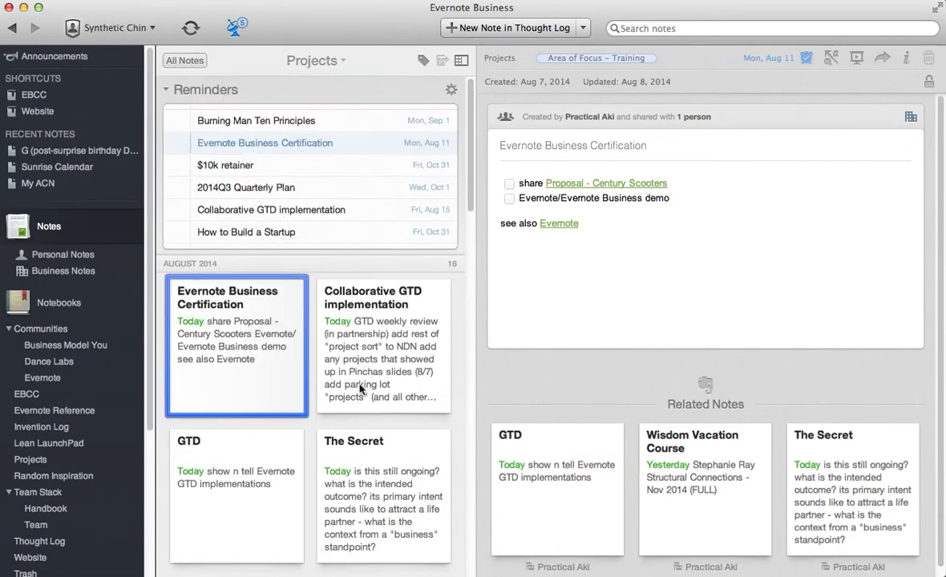
mouse_move(387, 438)
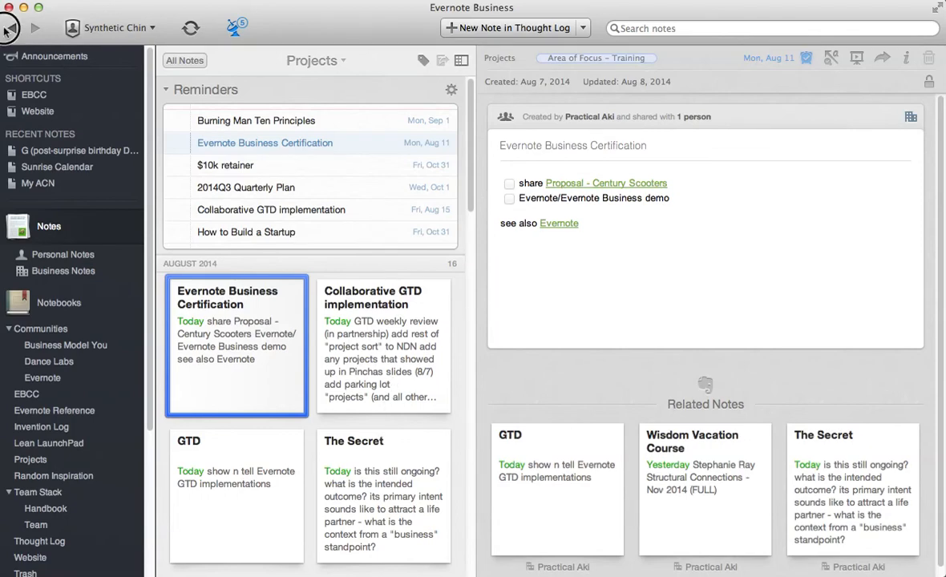
Read Evernote Reference's Workflow Implementation and Genius Triad notes, then return to the grid.
click(58, 302)
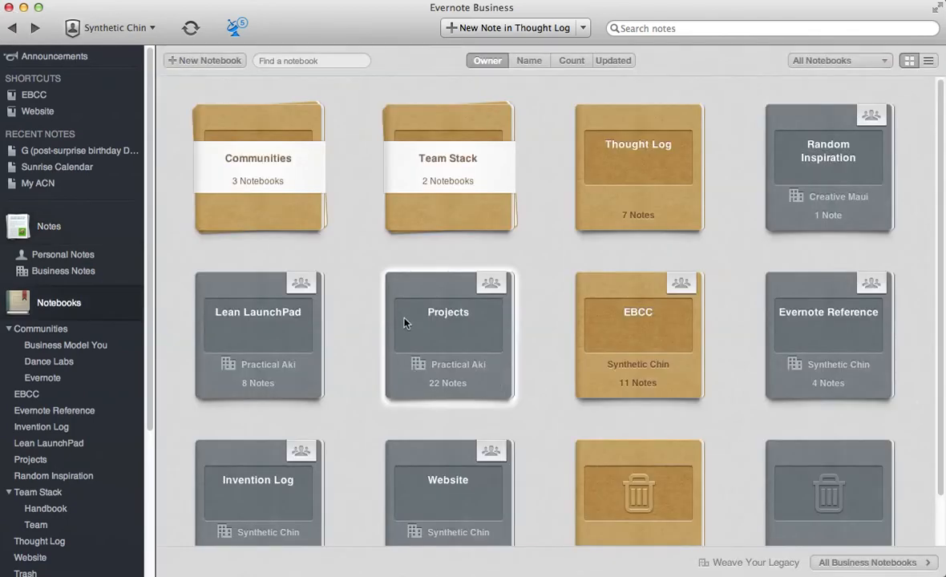
mouse_move(833, 332)
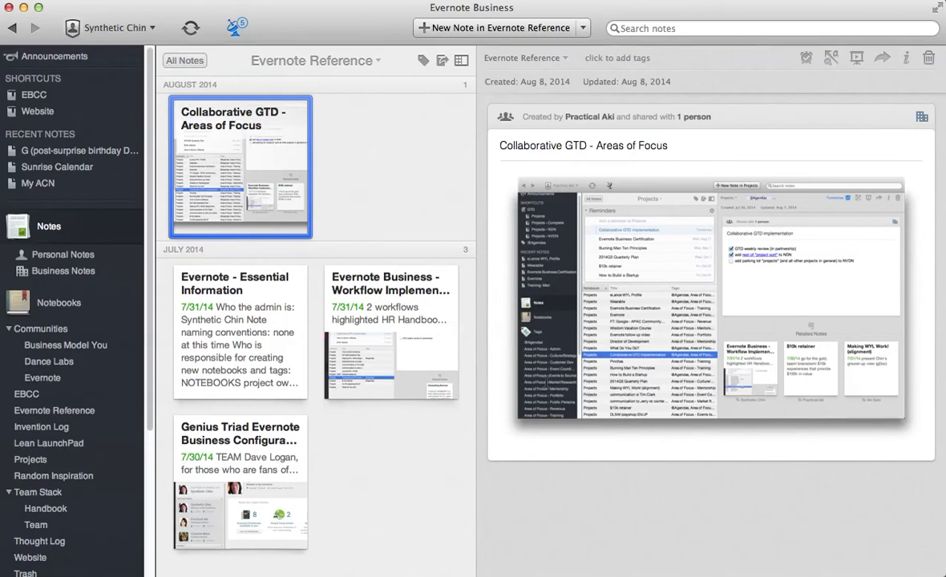
click(390, 331)
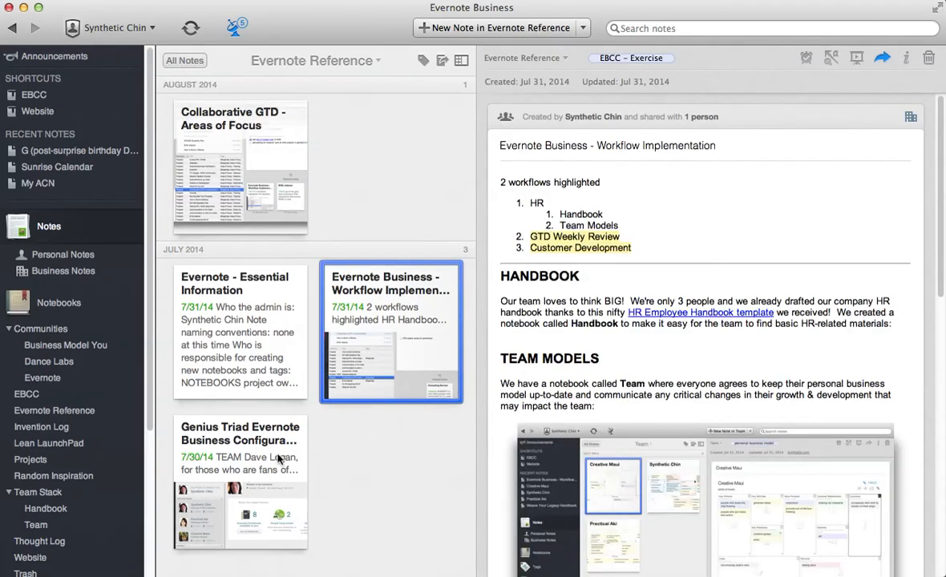
click(240, 481)
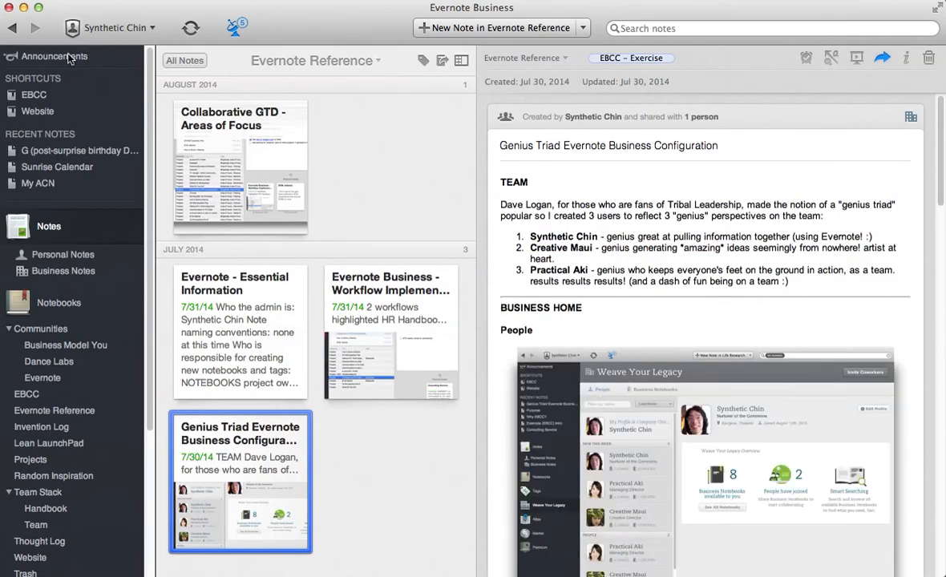
click(390, 333)
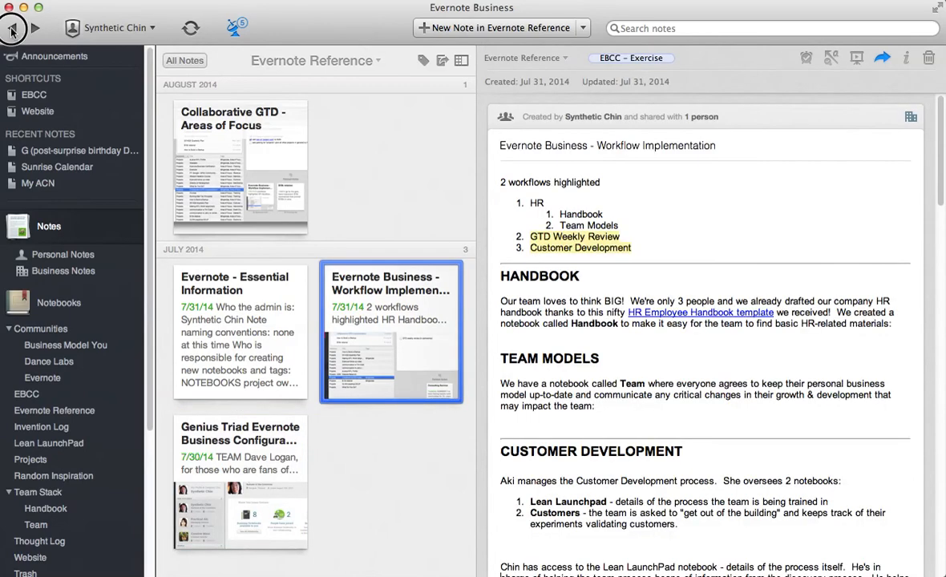
click(239, 167)
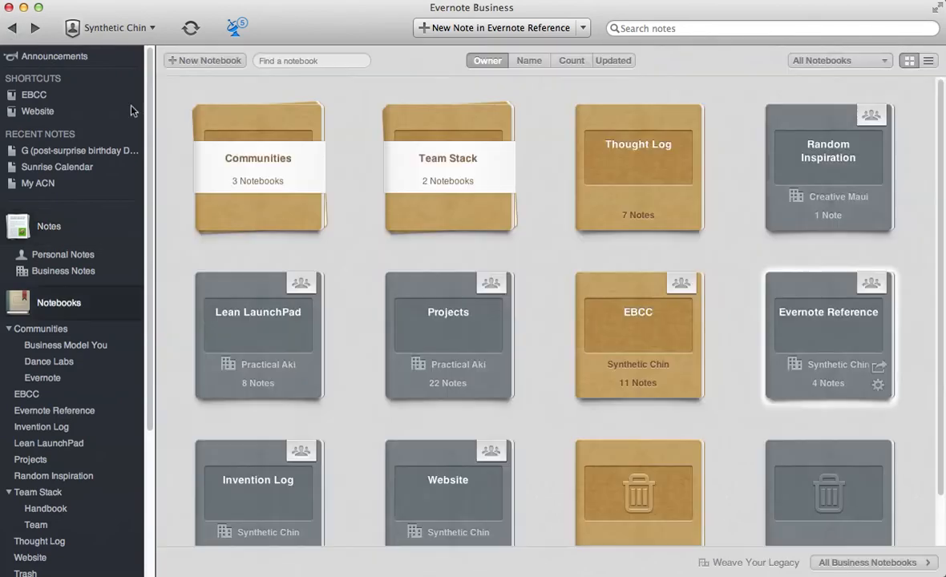
mouse_move(805, 354)
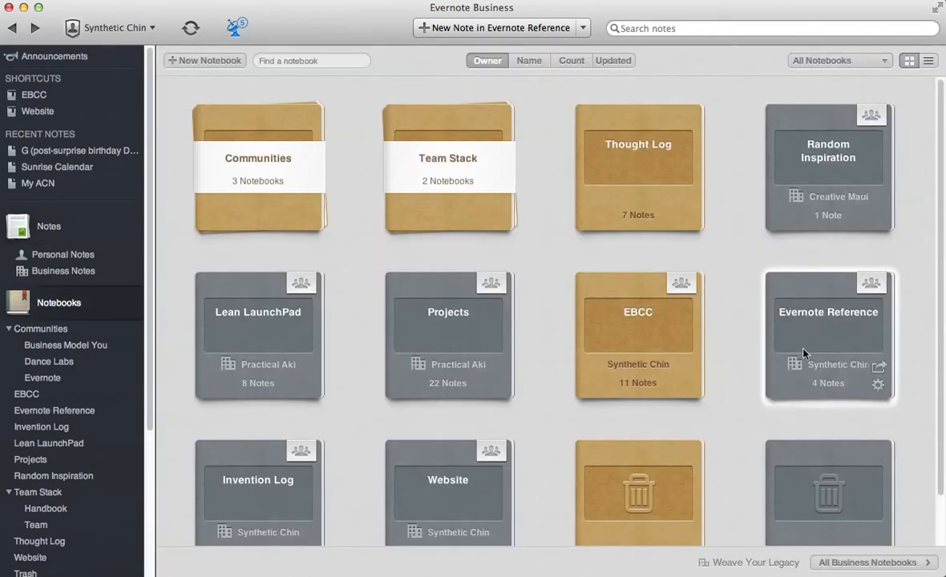
Scroll the notebooks grid and select the empty Invention Log notebook.
scroll(down, 3)
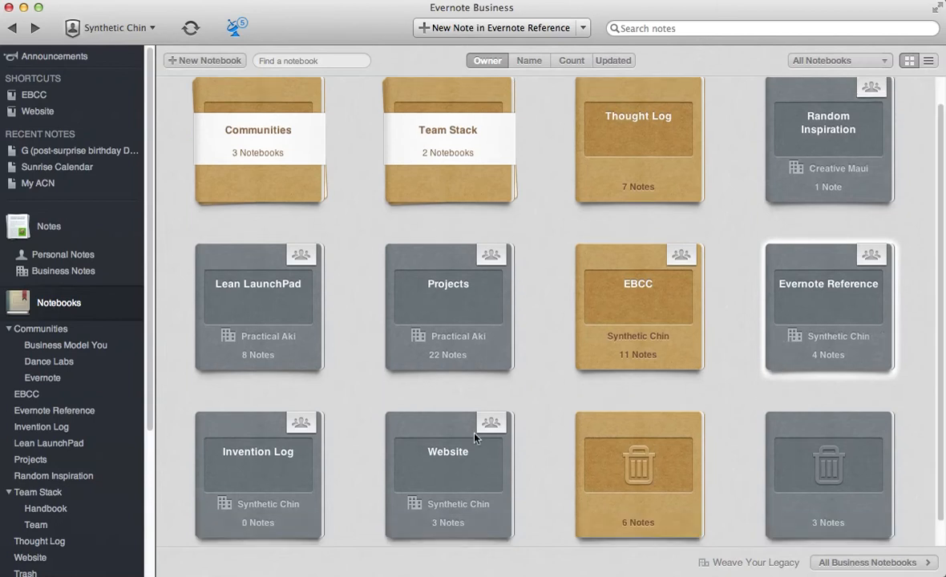
click(257, 473)
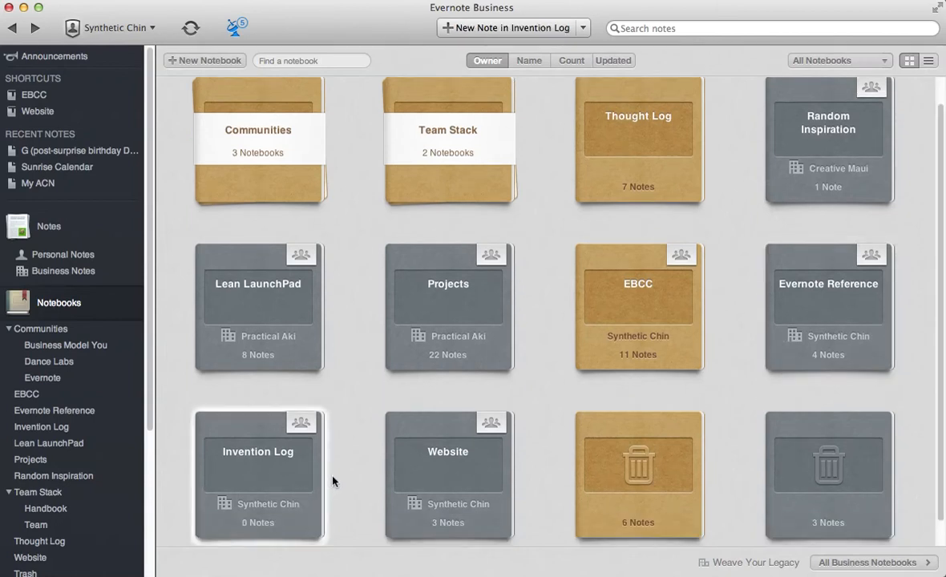
mouse_move(309, 479)
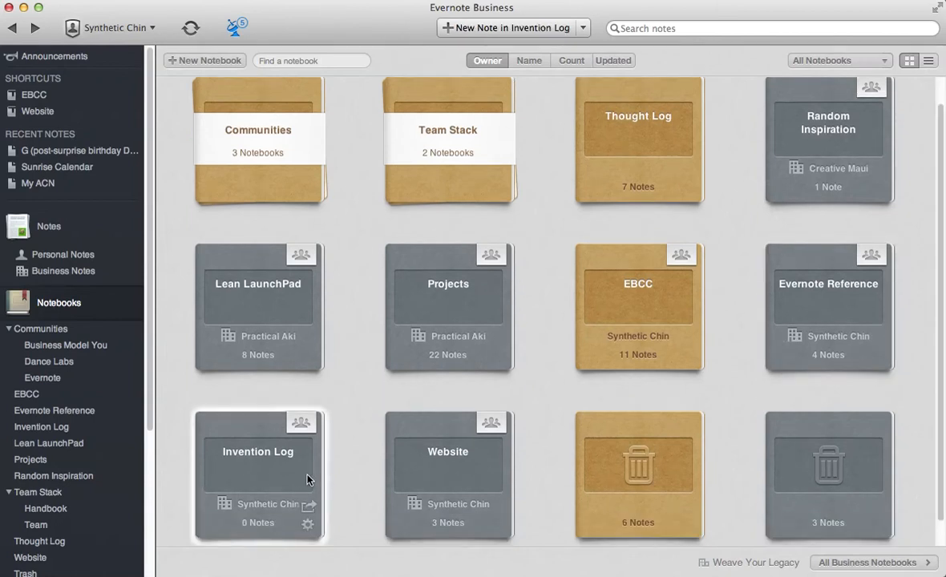
mouse_move(377, 433)
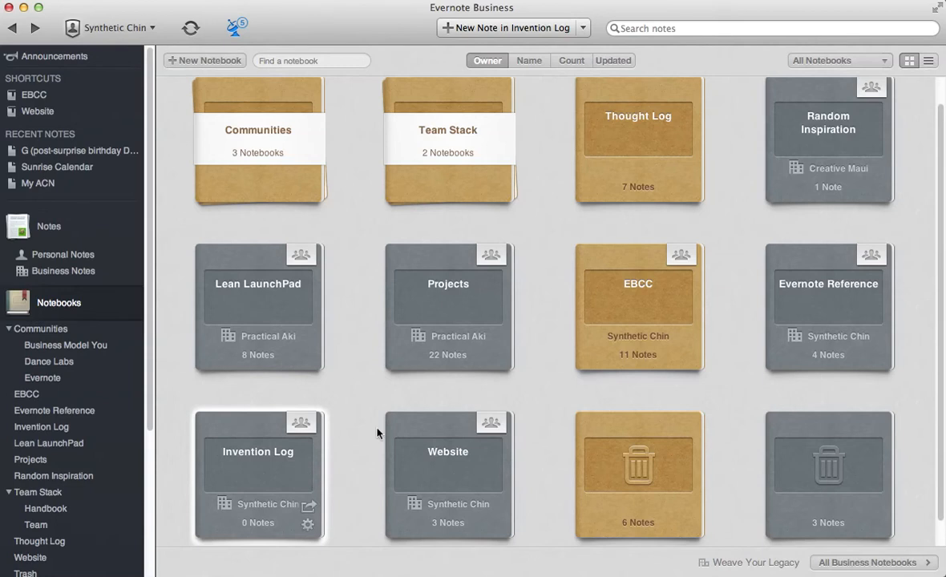
mouse_move(625, 200)
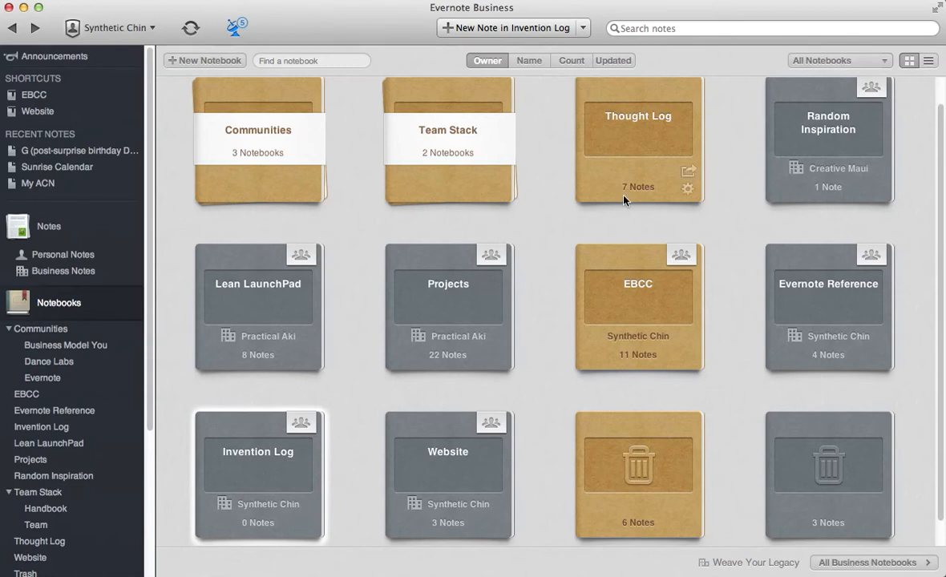
mouse_move(267, 475)
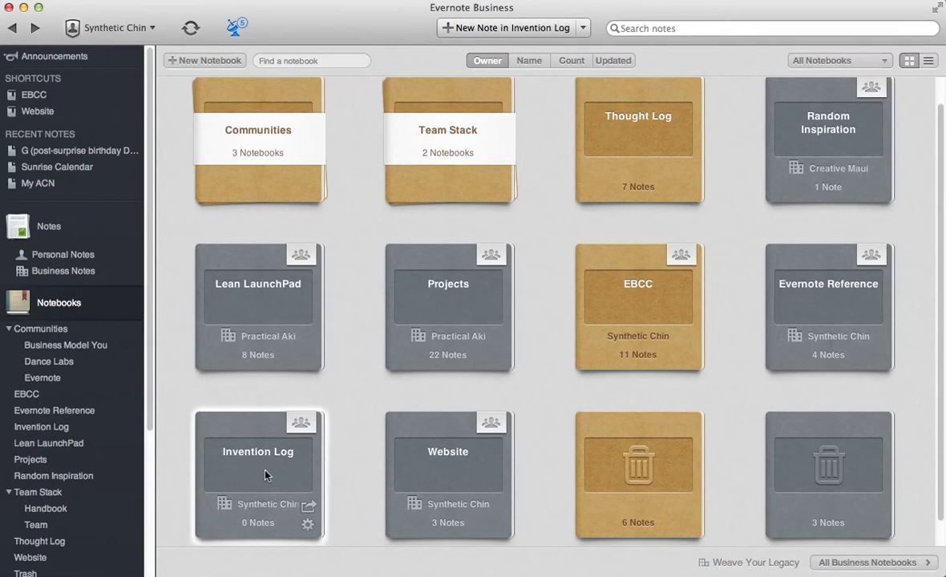
mouse_move(294, 478)
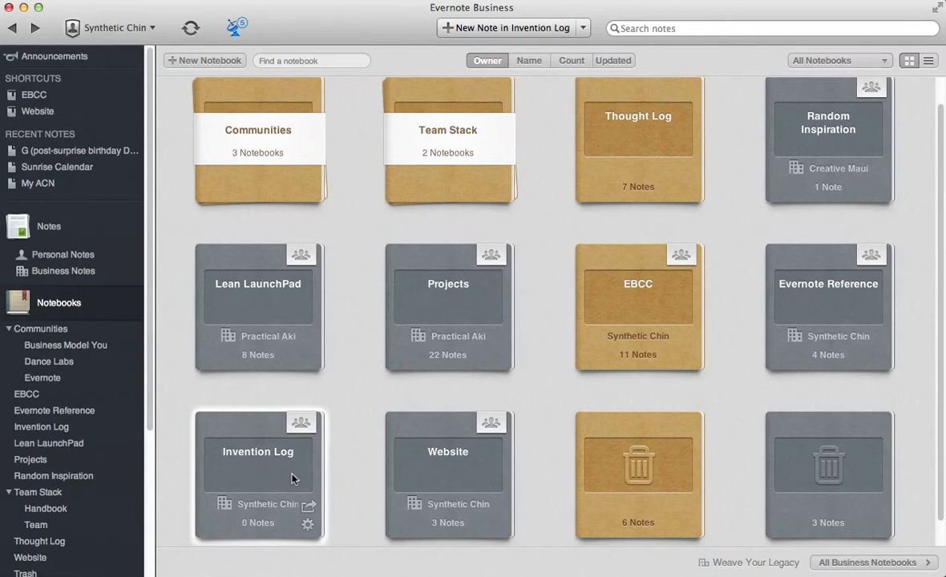
mouse_move(453, 483)
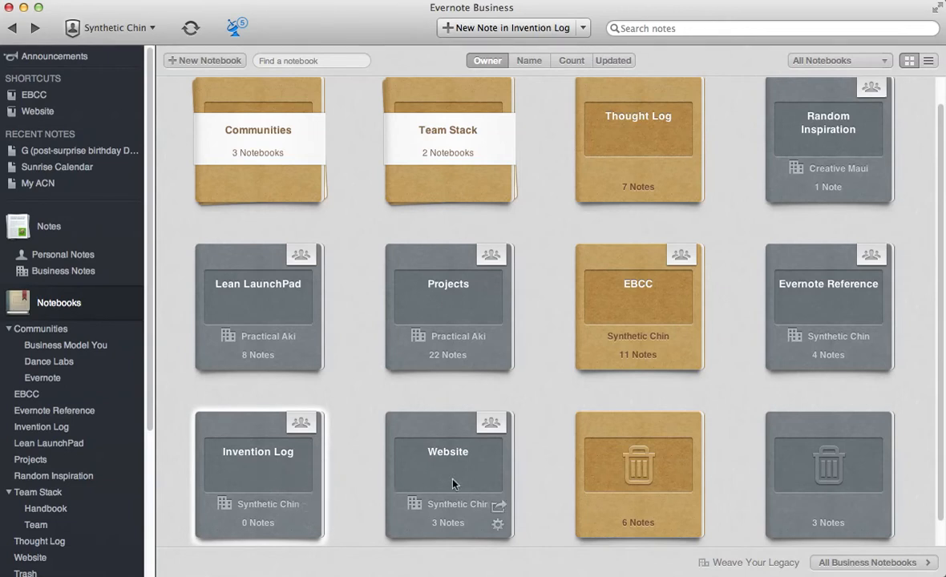
Open the Website notebook, view its Purpose note, and return to the grid.
click(447, 472)
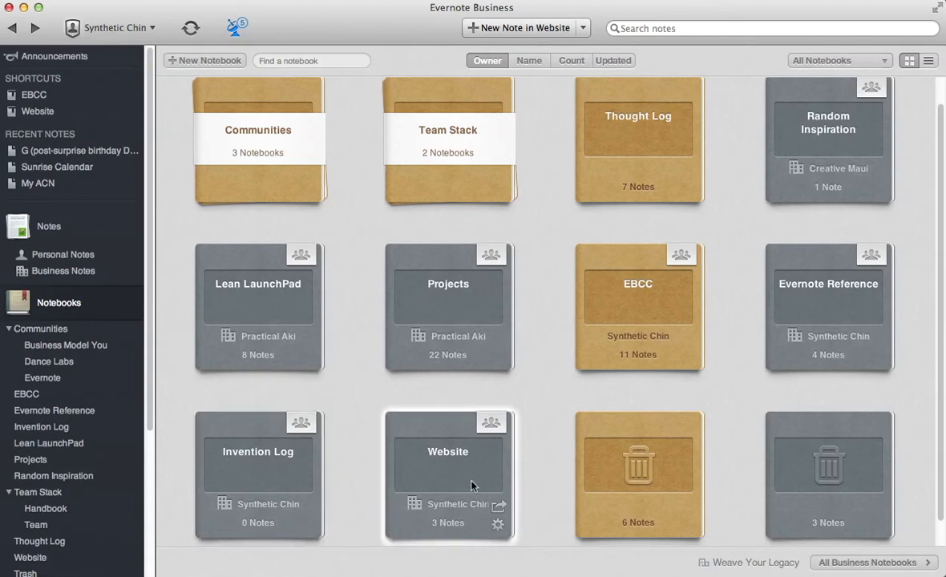
double_click(447, 451)
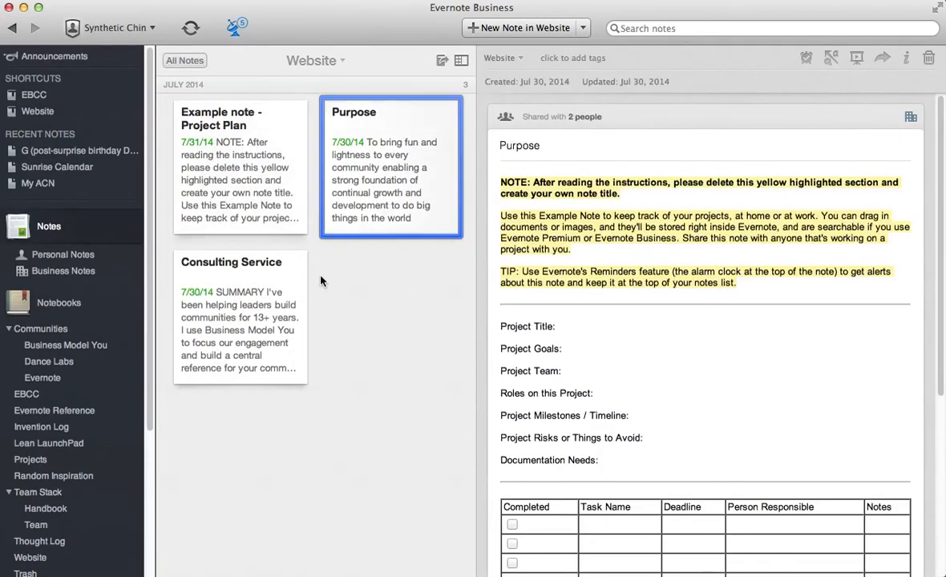
click(240, 317)
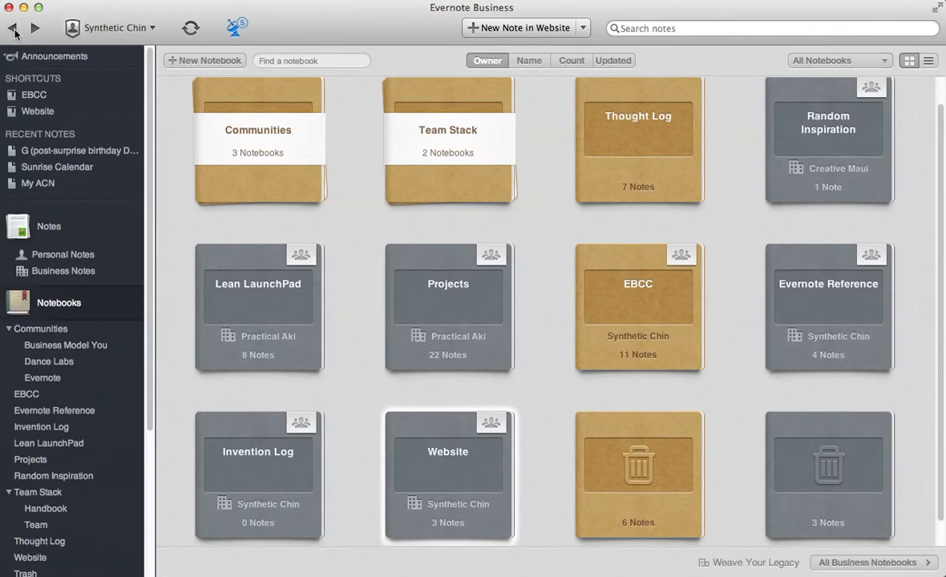
click(115, 27)
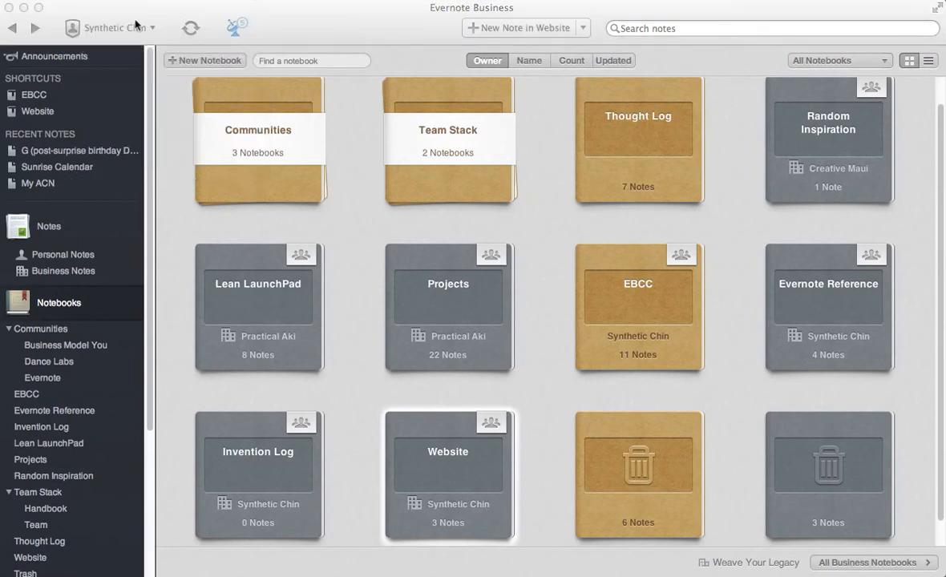
Open the account dropdown to switch to Practical Aki.
click(112, 27)
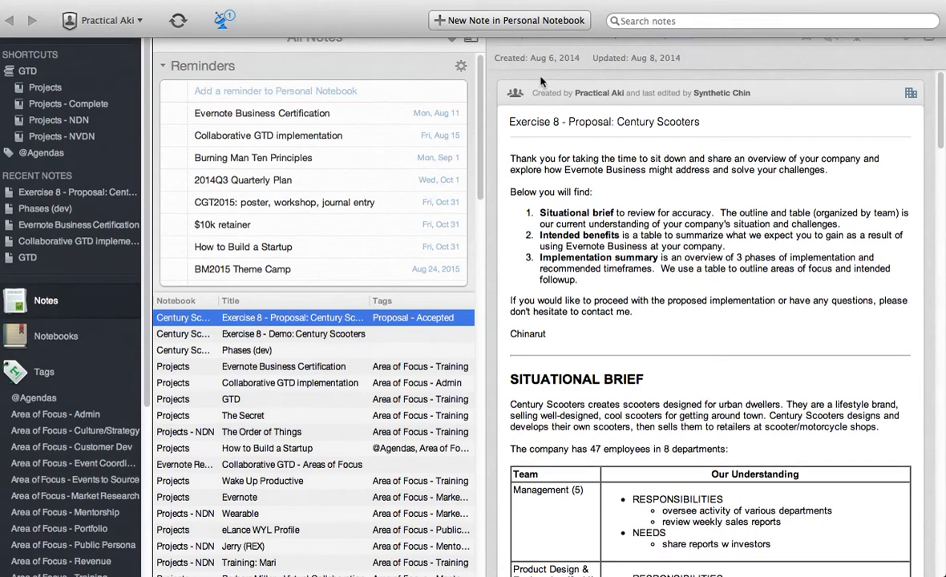
mouse_move(436, 85)
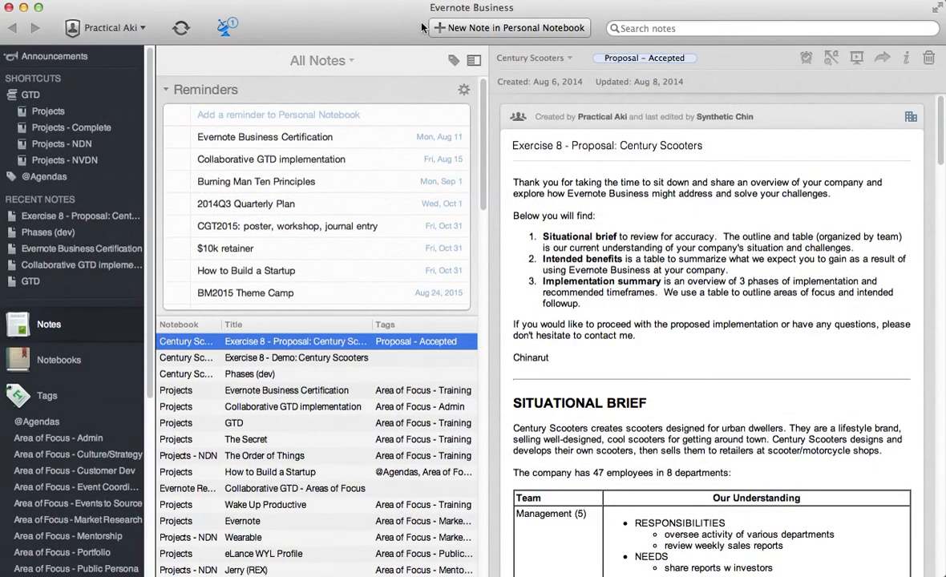
mouse_move(927, 481)
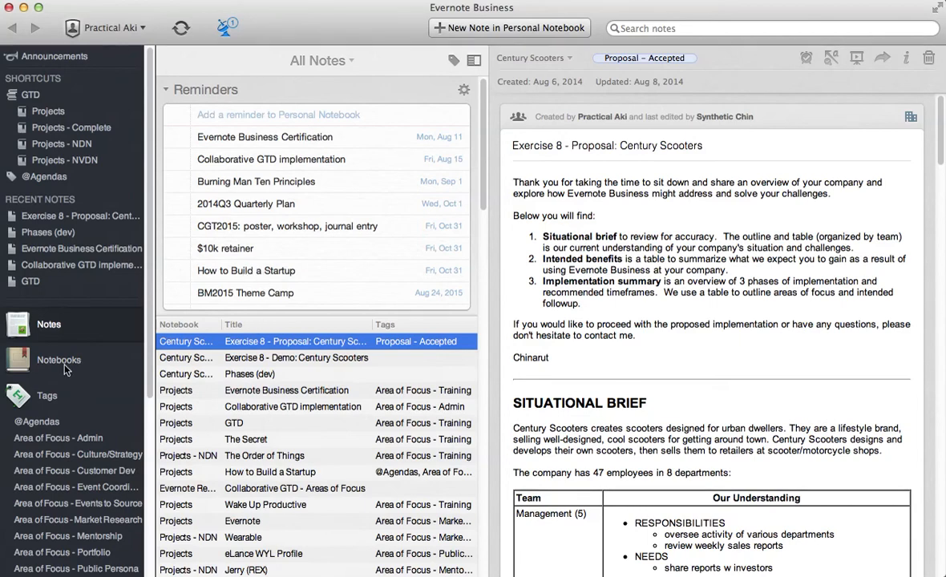
Show Practical Aki's notebooks grid with the Clients, GTD and Reference stacks.
click(58, 360)
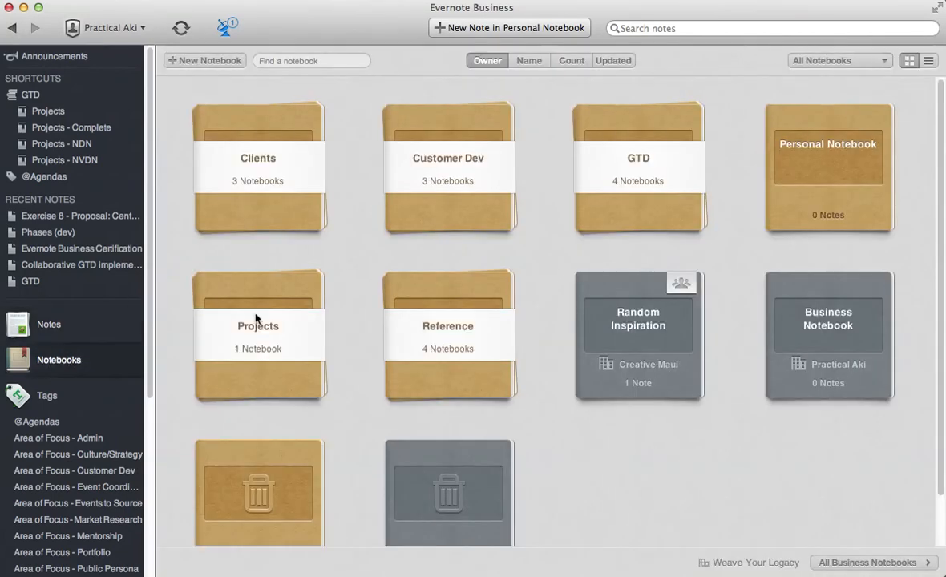
mouse_move(587, 439)
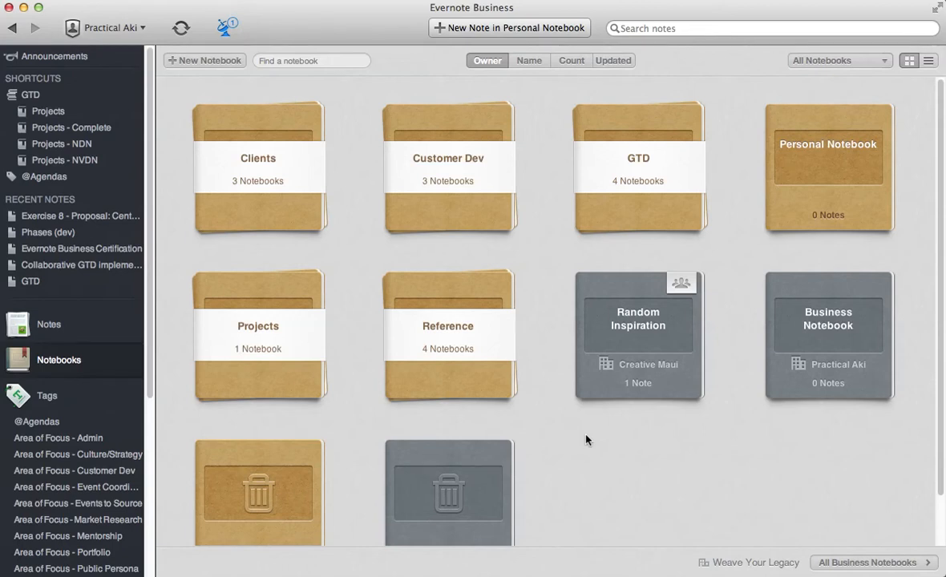
mouse_move(279, 178)
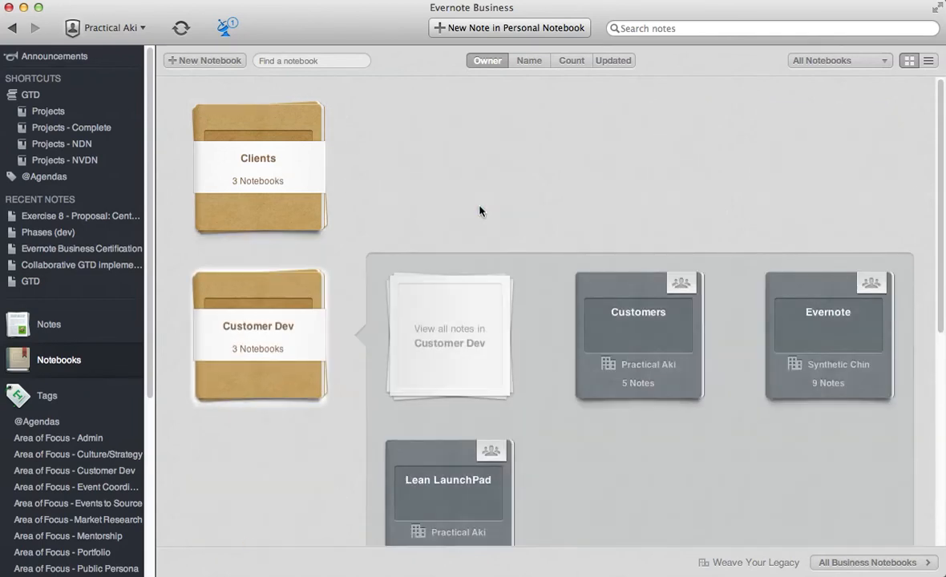
mouse_move(413, 304)
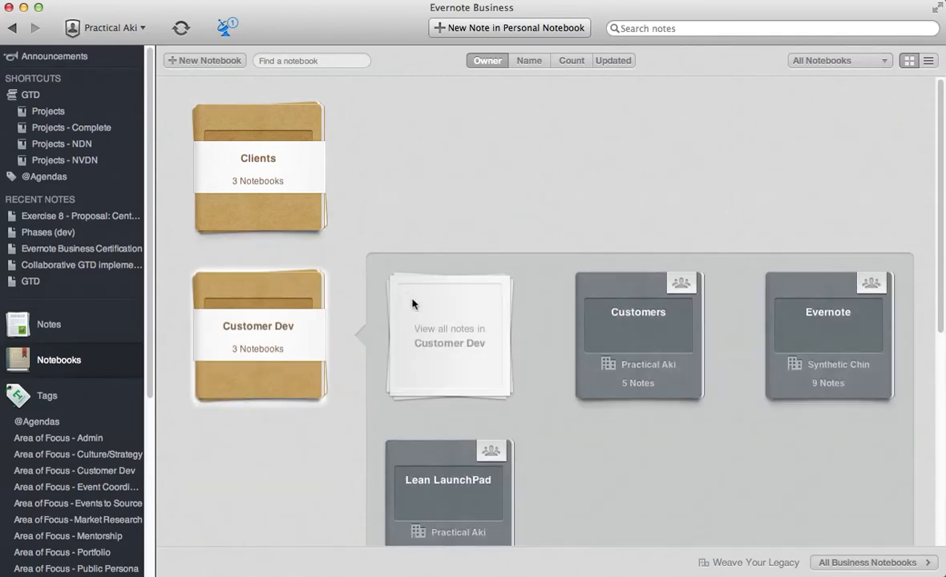
mouse_move(560, 478)
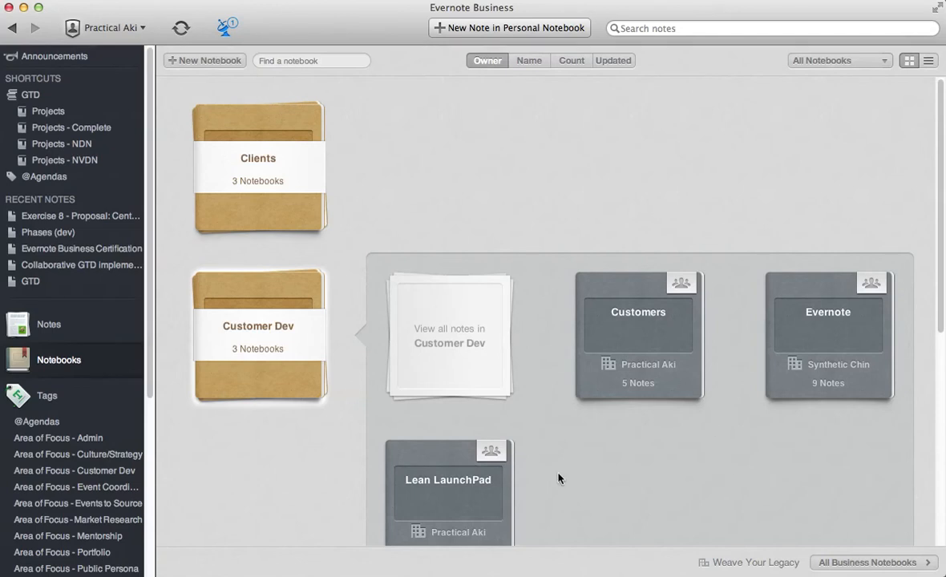
mouse_move(646, 376)
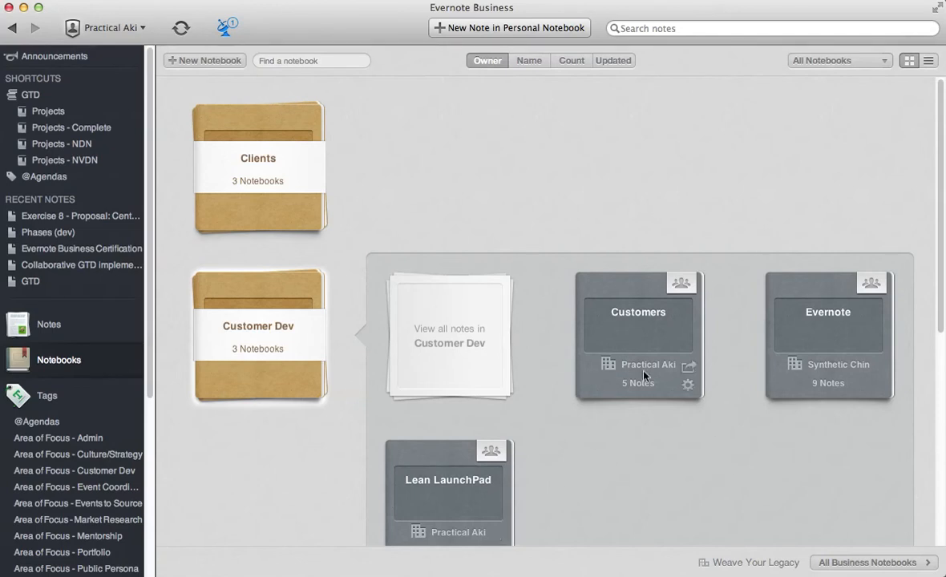
mouse_move(617, 446)
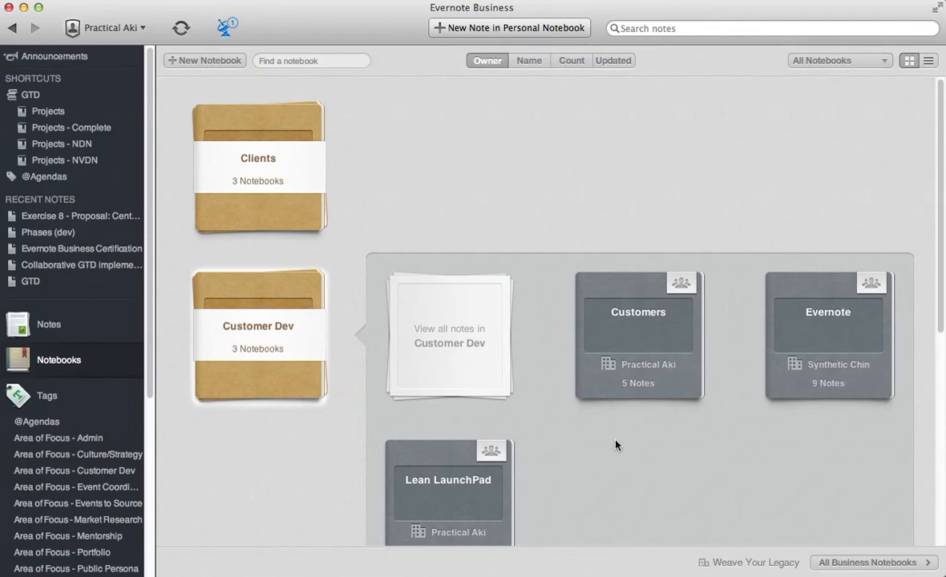
mouse_move(347, 355)
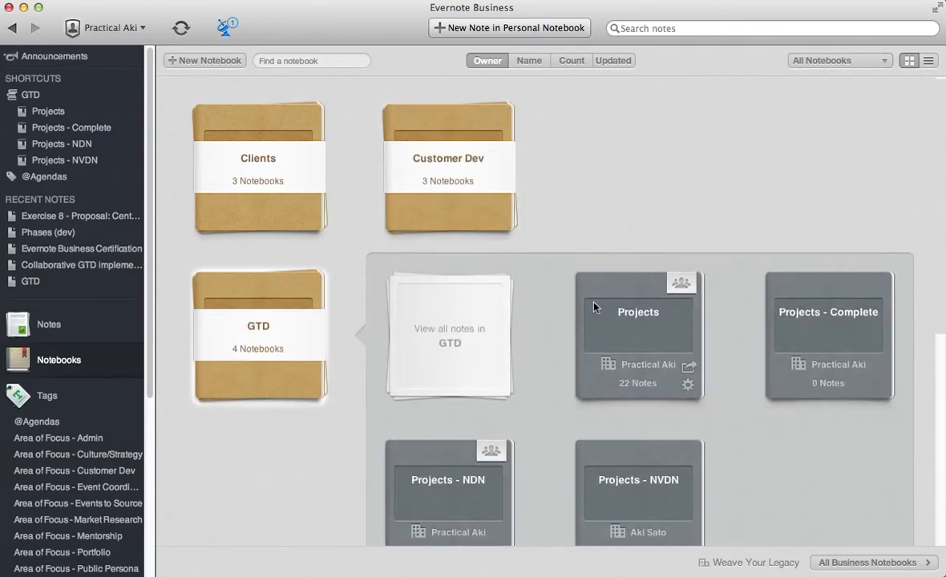
scroll(down, 3)
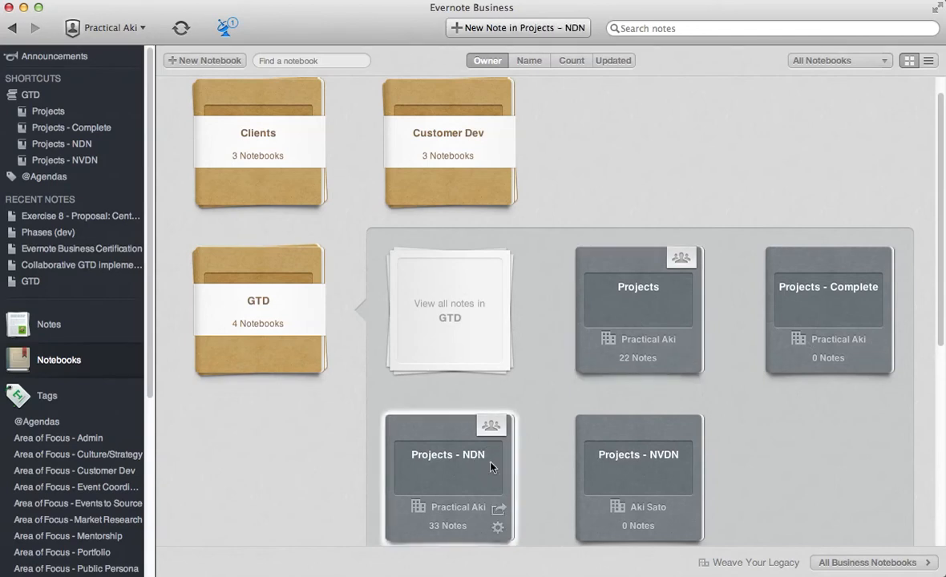
mouse_move(617, 471)
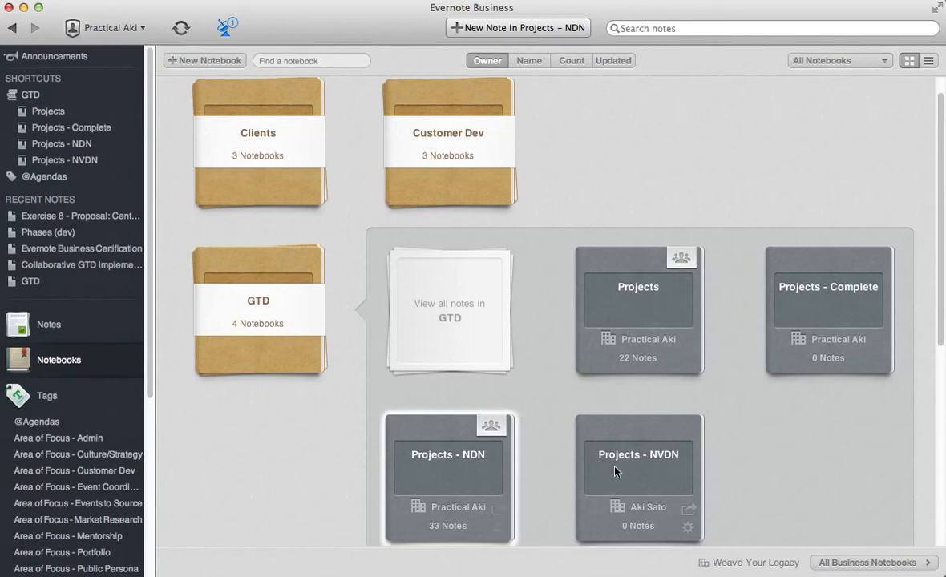
click(638, 455)
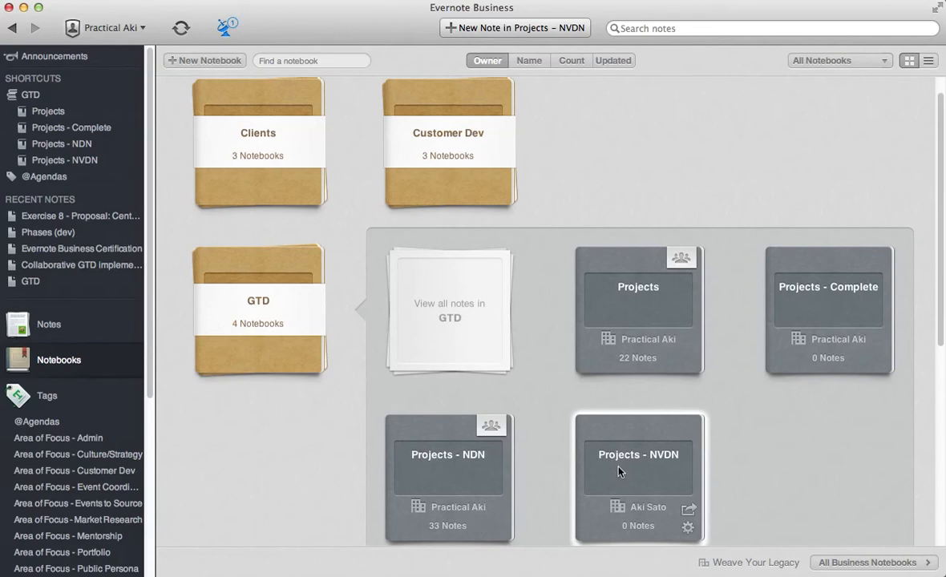
mouse_move(914, 325)
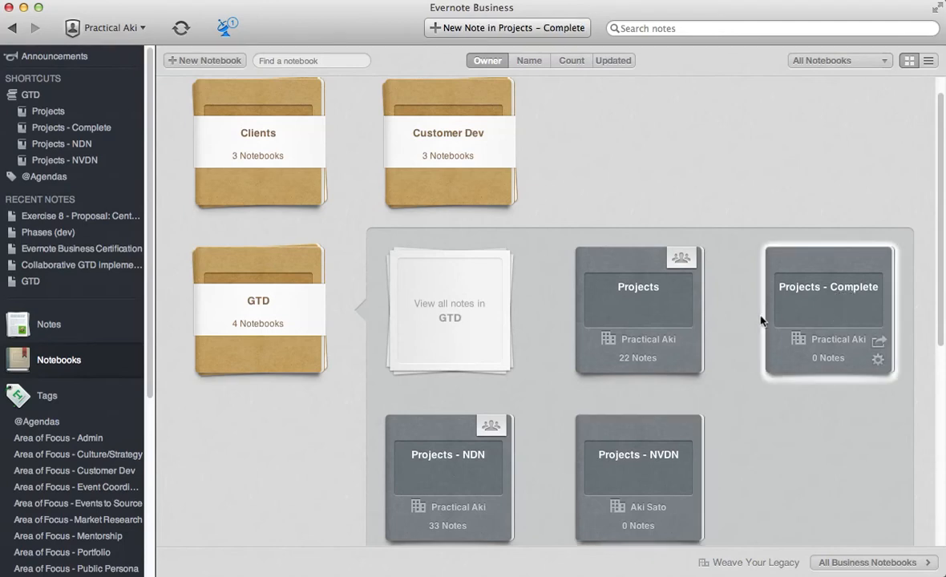
mouse_move(759, 324)
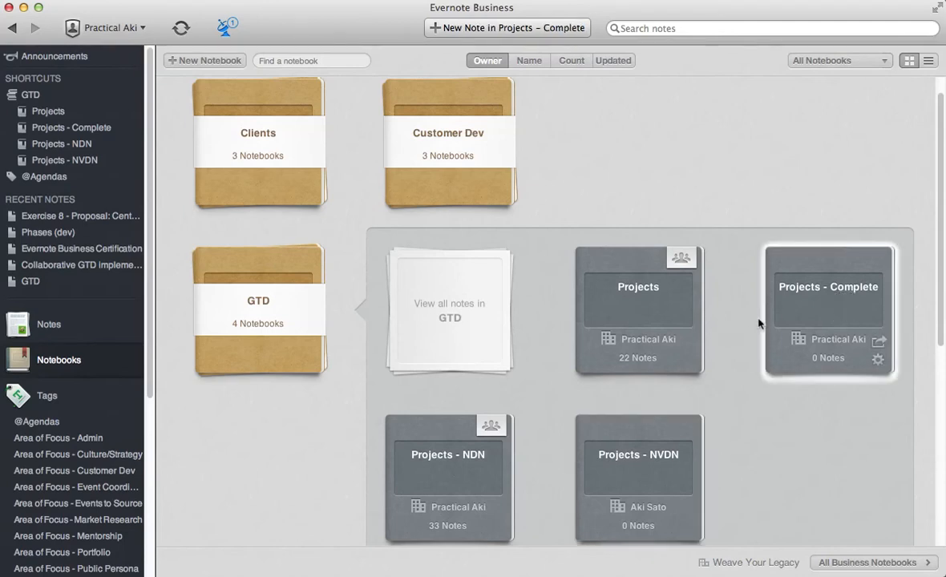
mouse_move(604, 375)
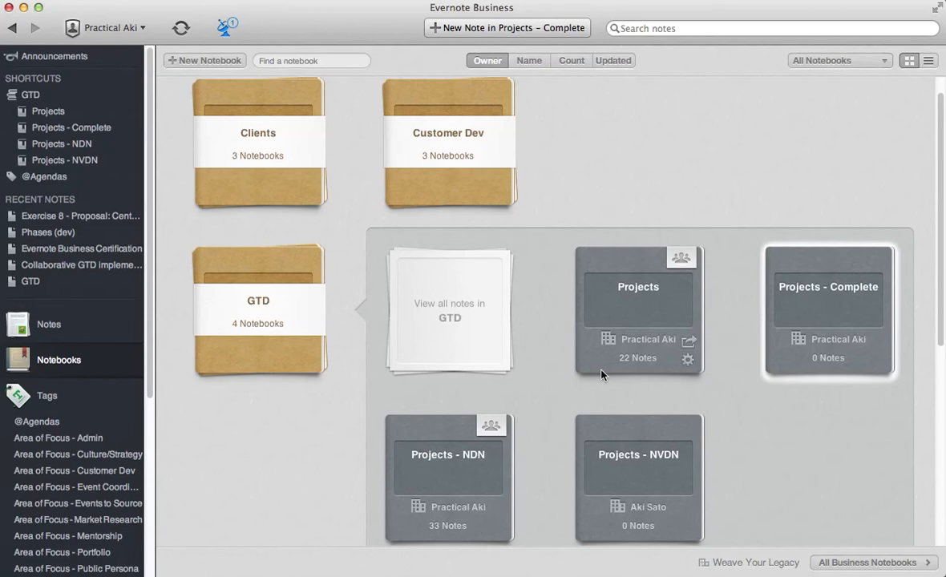
mouse_move(307, 358)
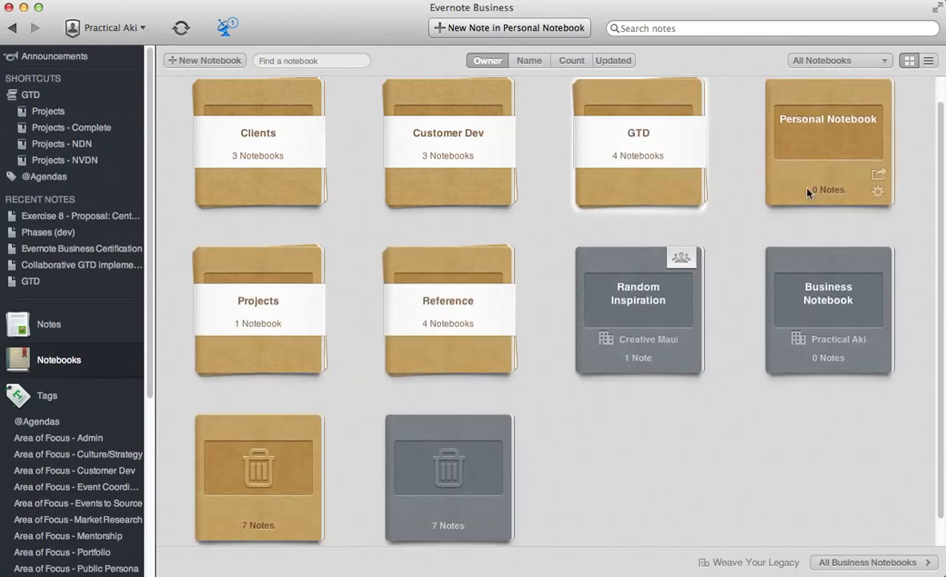
mouse_move(805, 323)
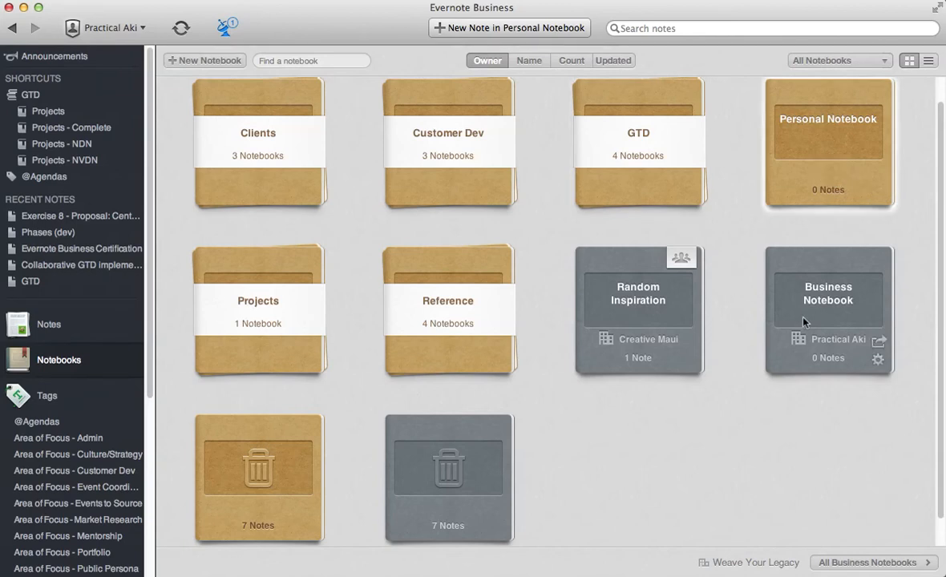
Select the Business Notebook, Random Inspiration notebook and Projects stack cards in the grid.
click(828, 309)
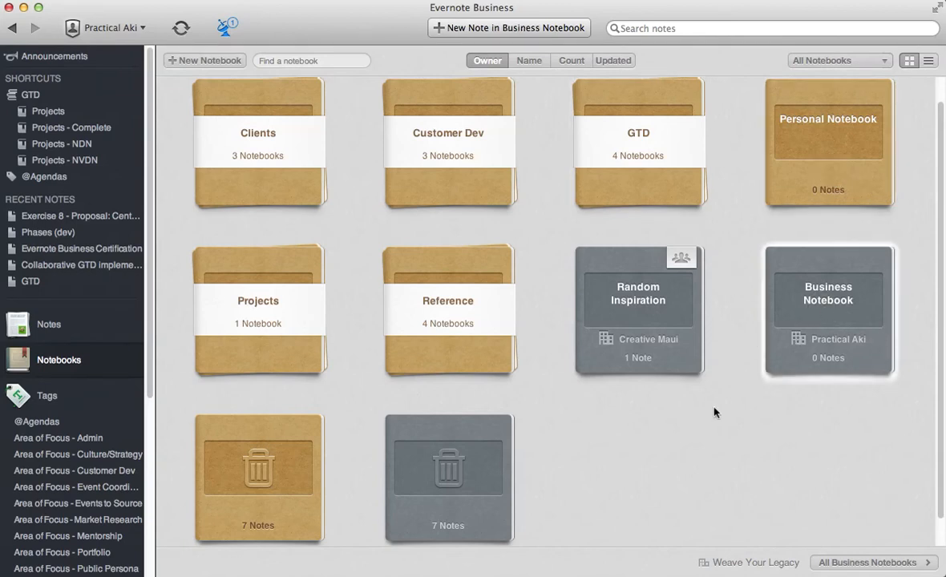
click(637, 311)
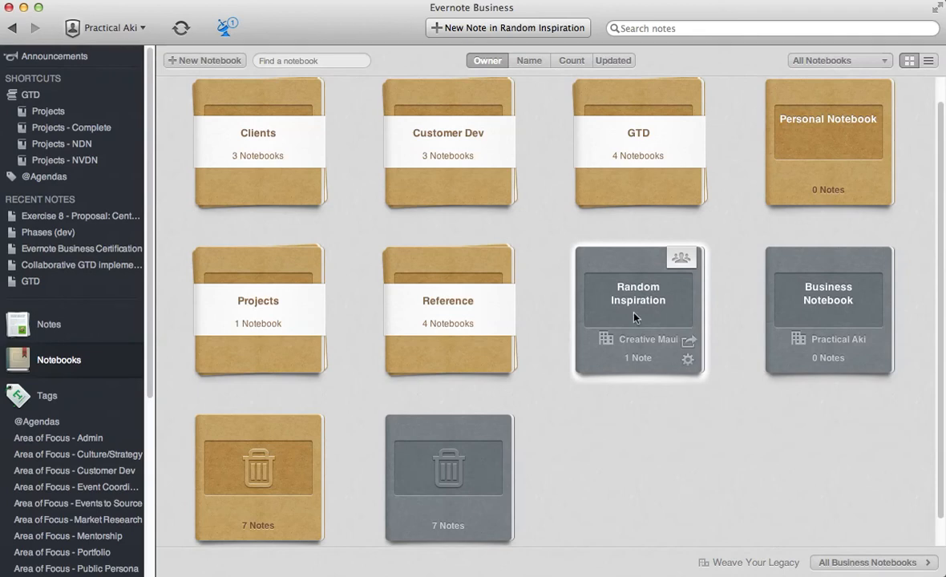
mouse_move(257, 340)
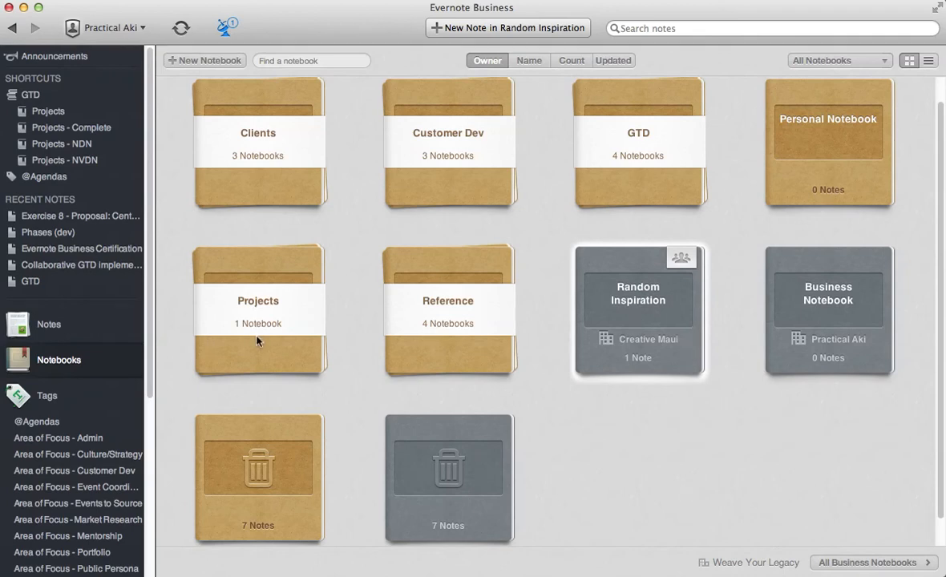
click(258, 321)
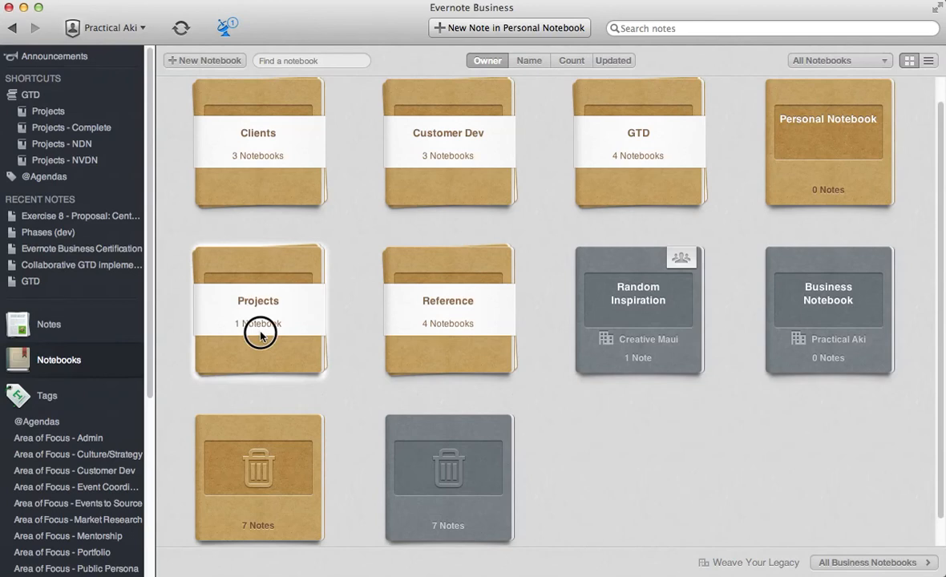
Expand the Projects stack, then the Reference stack showing Evernote Reference, HR, Marketing Assets, Team.
click(258, 312)
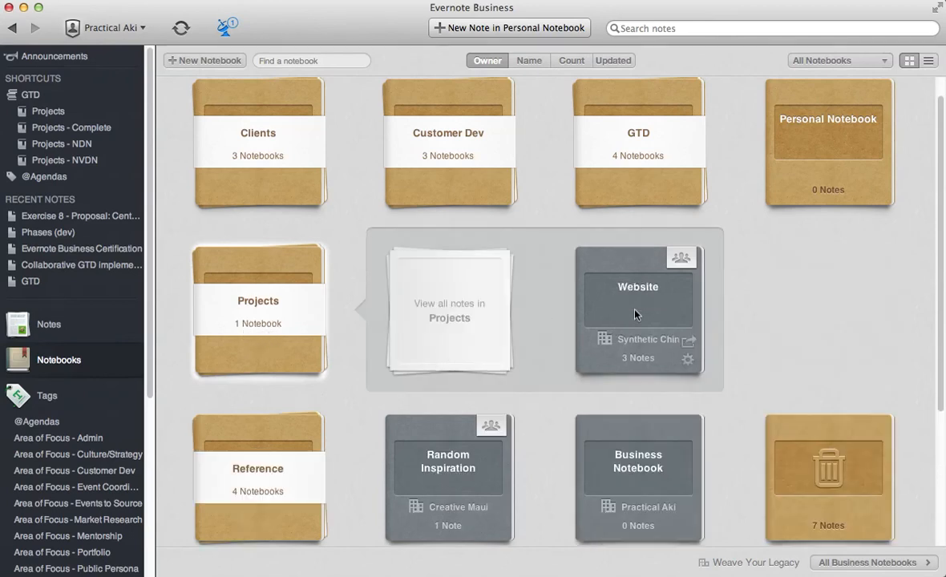
mouse_move(585, 275)
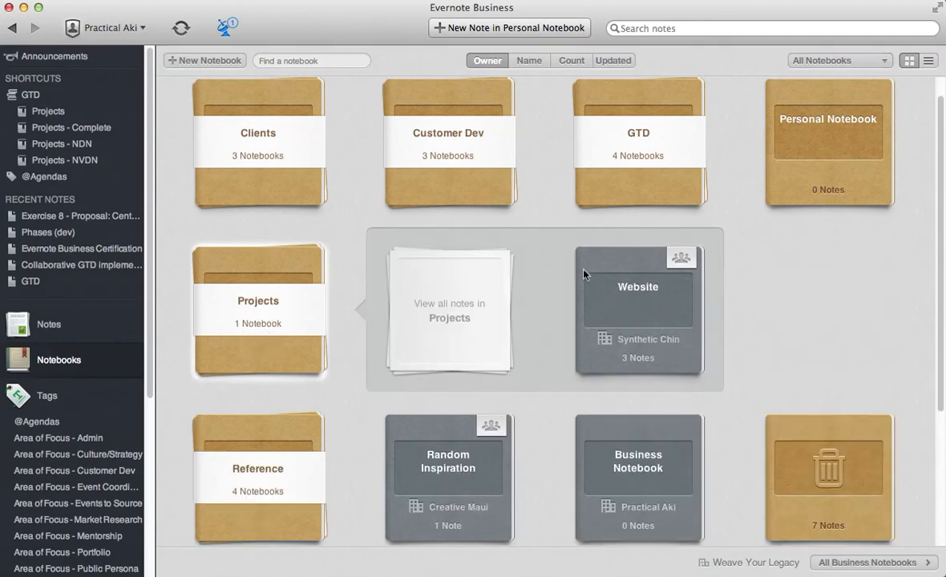
mouse_move(459, 325)
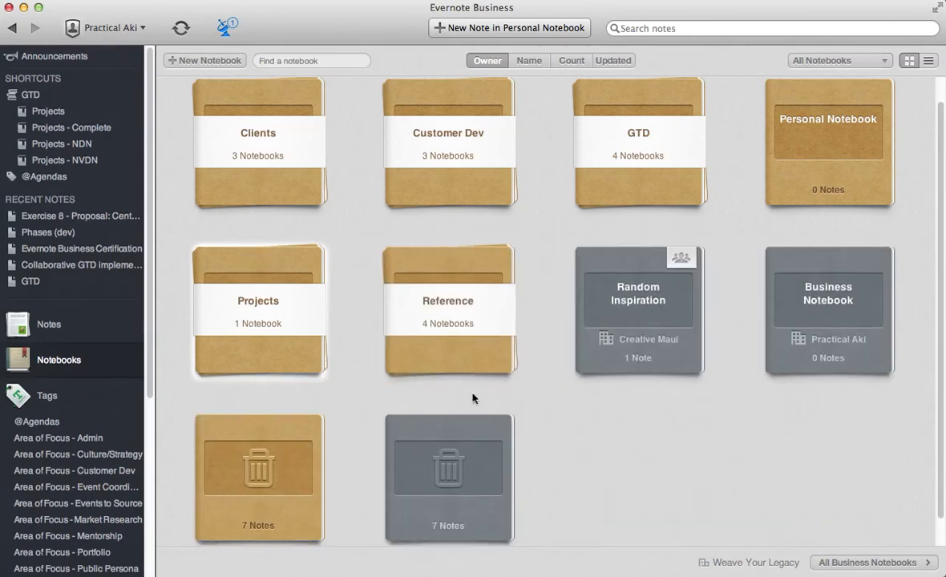
click(447, 301)
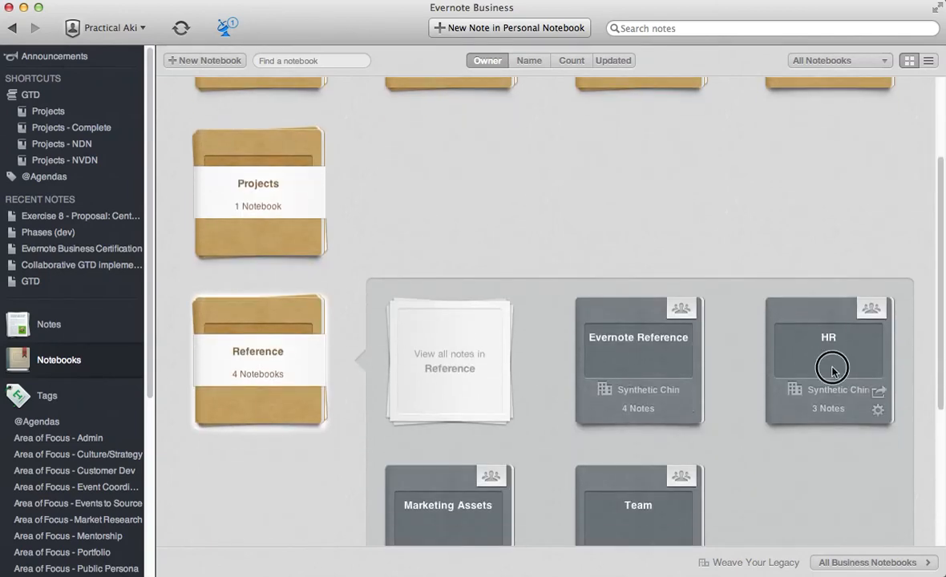
Pick a notebook inside the Reference stack, scroll down, then switch to Finder's Movies folder.
click(827, 361)
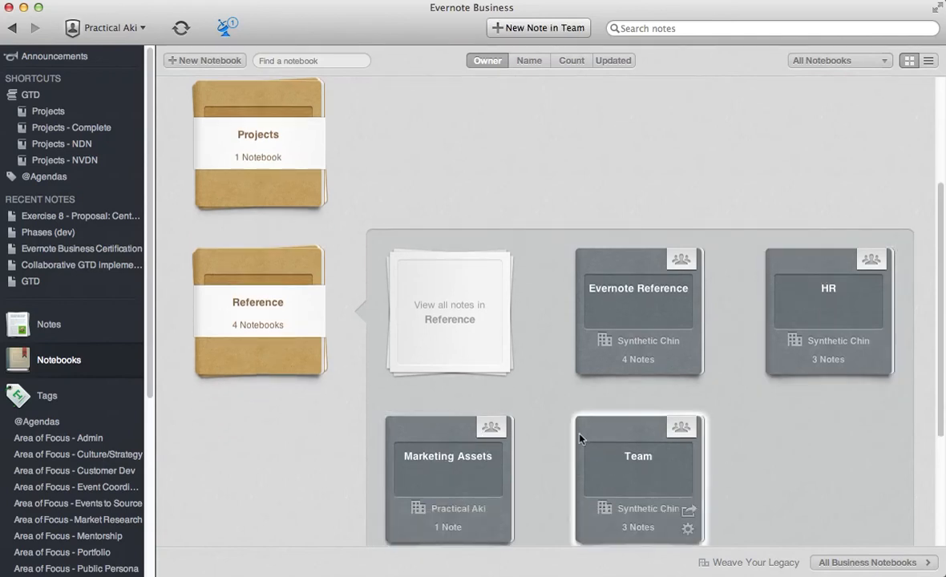
scroll(down, 3)
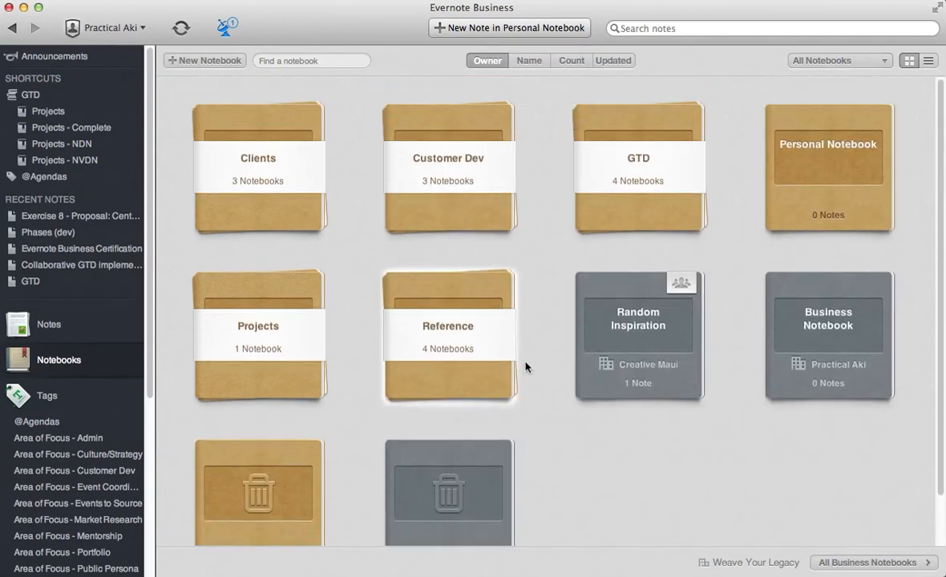
mouse_move(437, 130)
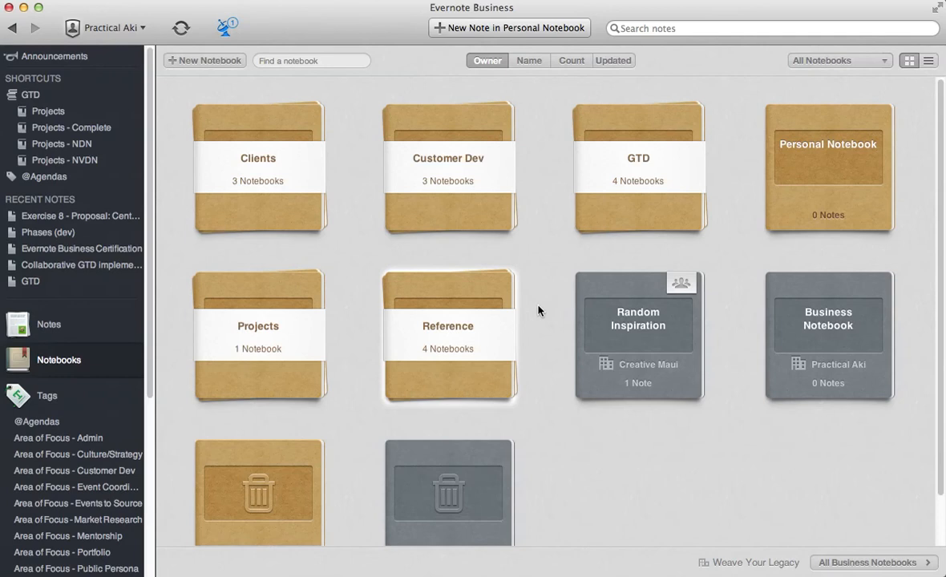
click(110, 27)
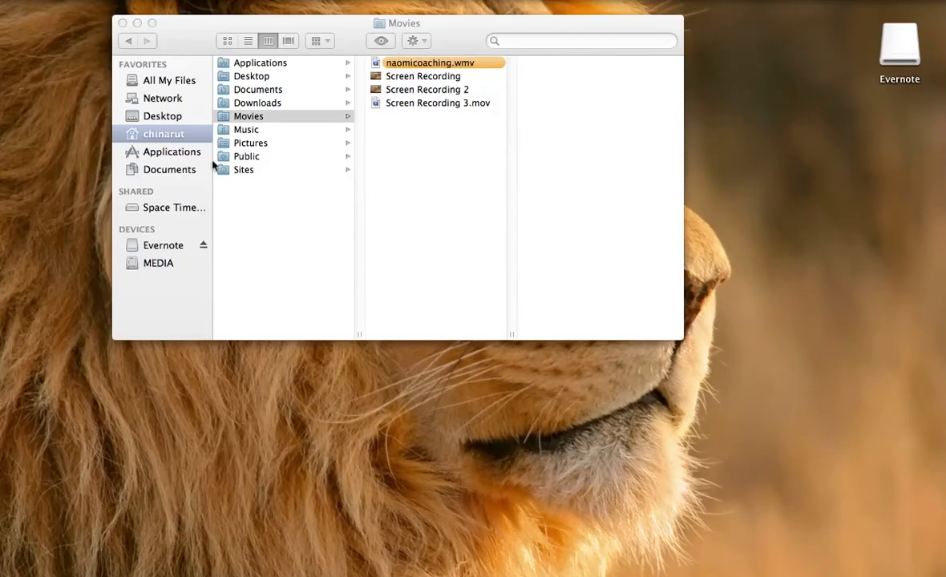
mouse_move(136, 60)
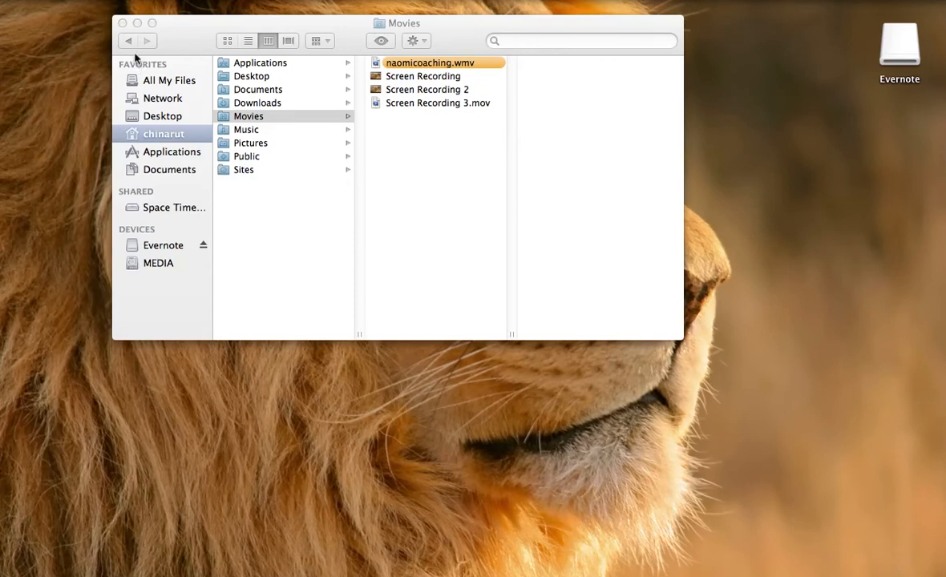
mouse_move(16, 265)
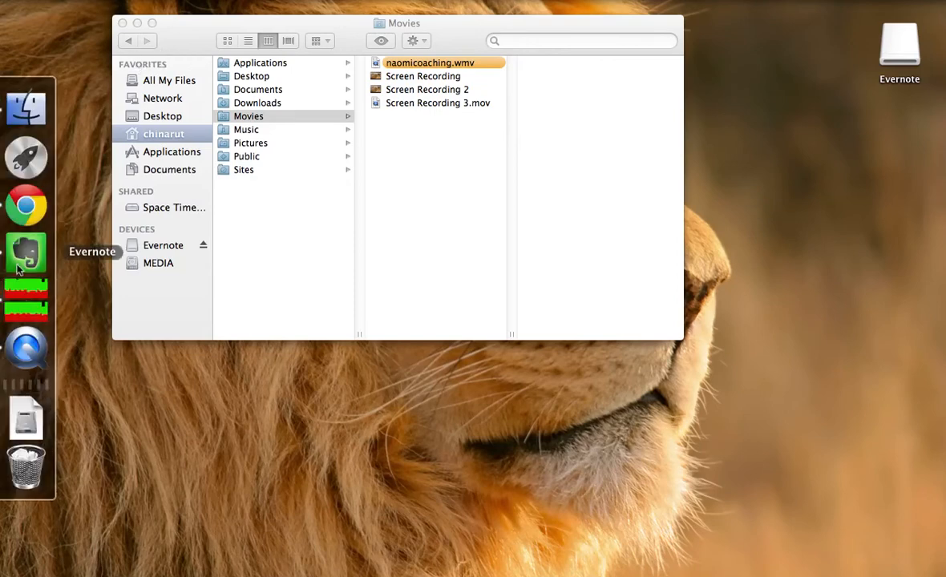
Relaunch Evernote from the Dock, signed in as Creative Maui.
click(26, 252)
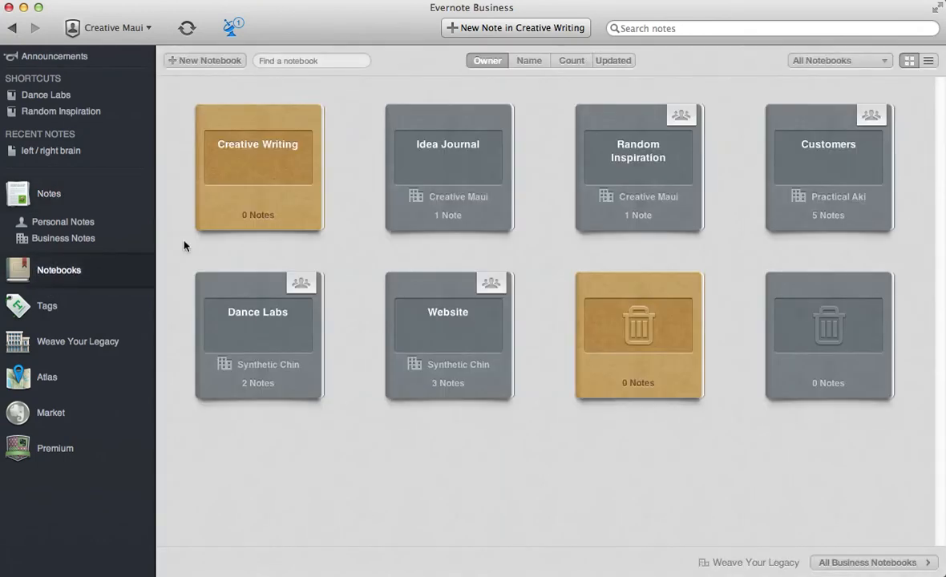
mouse_move(387, 338)
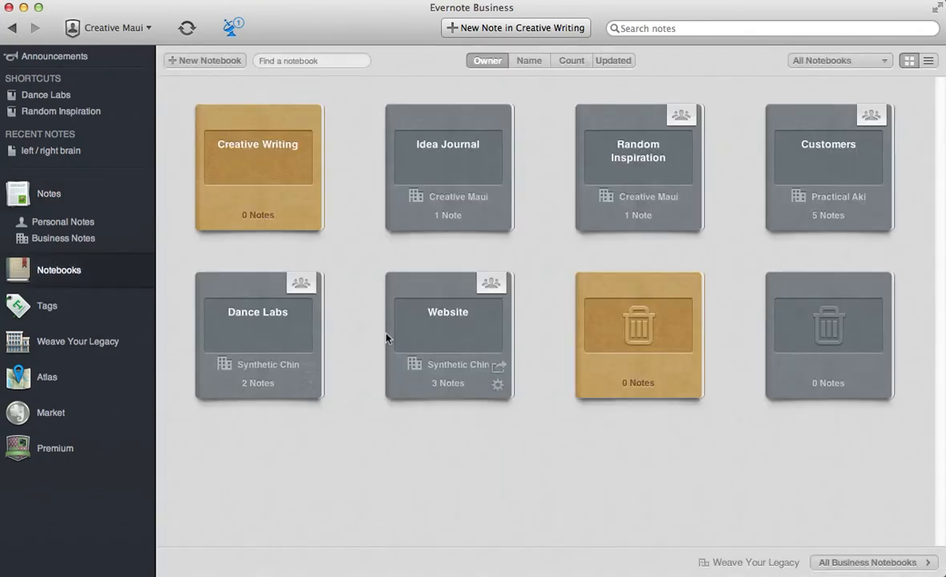
mouse_move(529, 390)
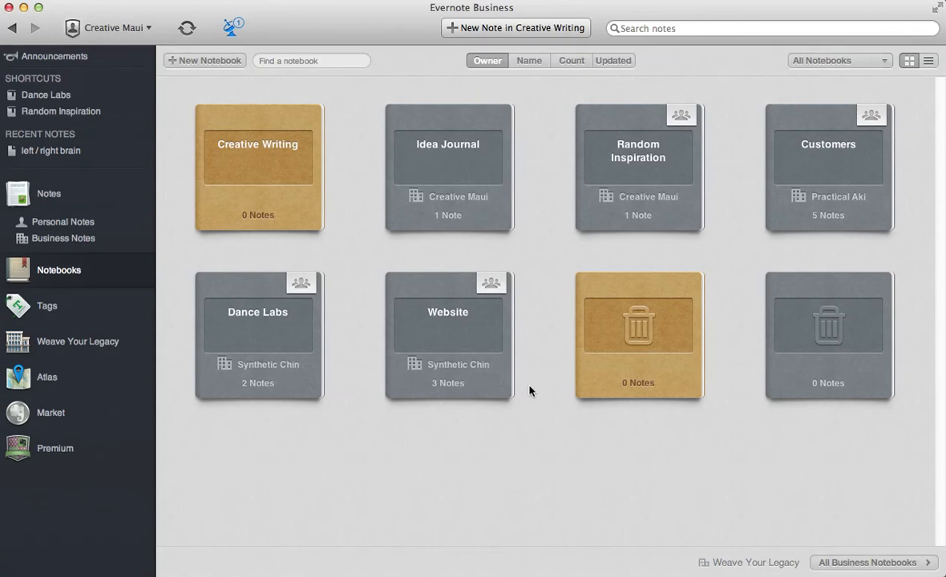
mouse_move(536, 387)
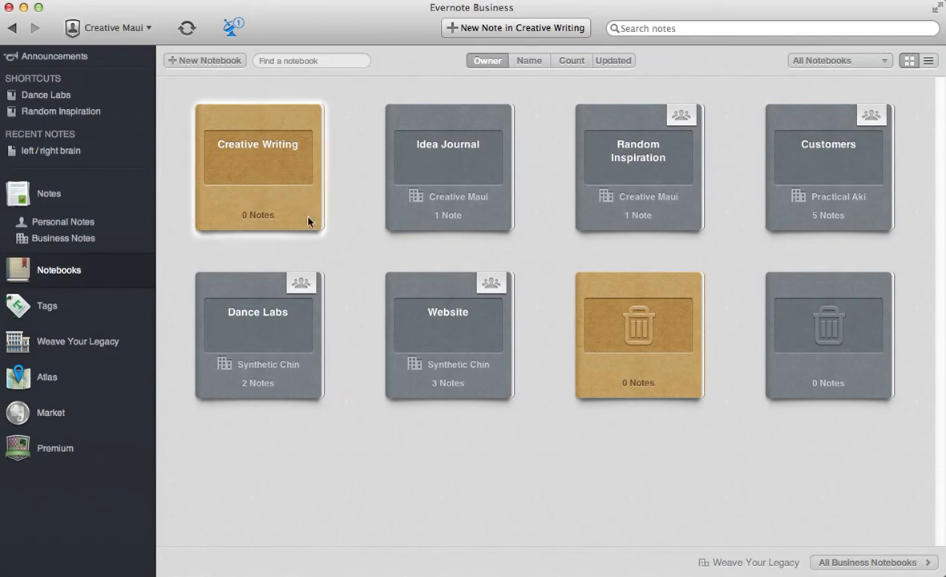
mouse_move(265, 175)
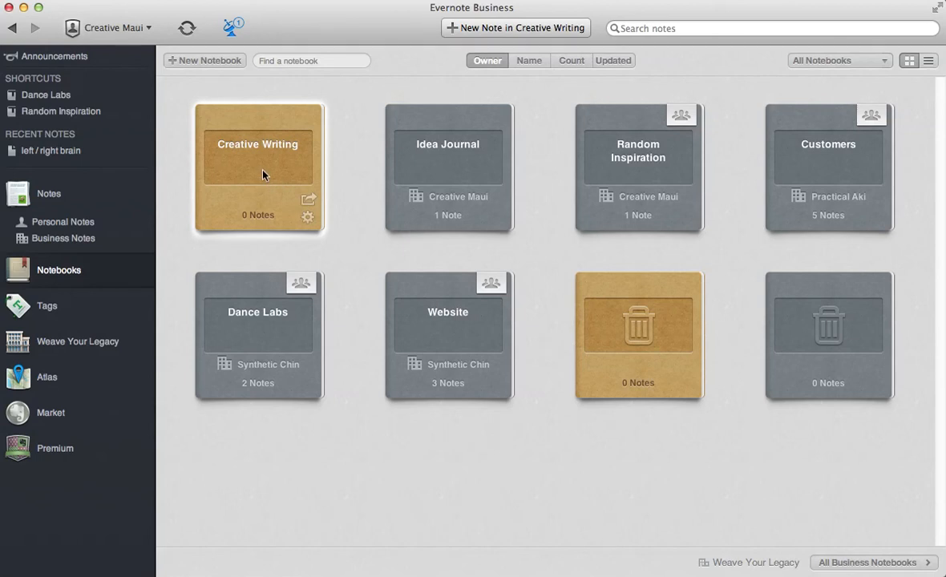
click(448, 160)
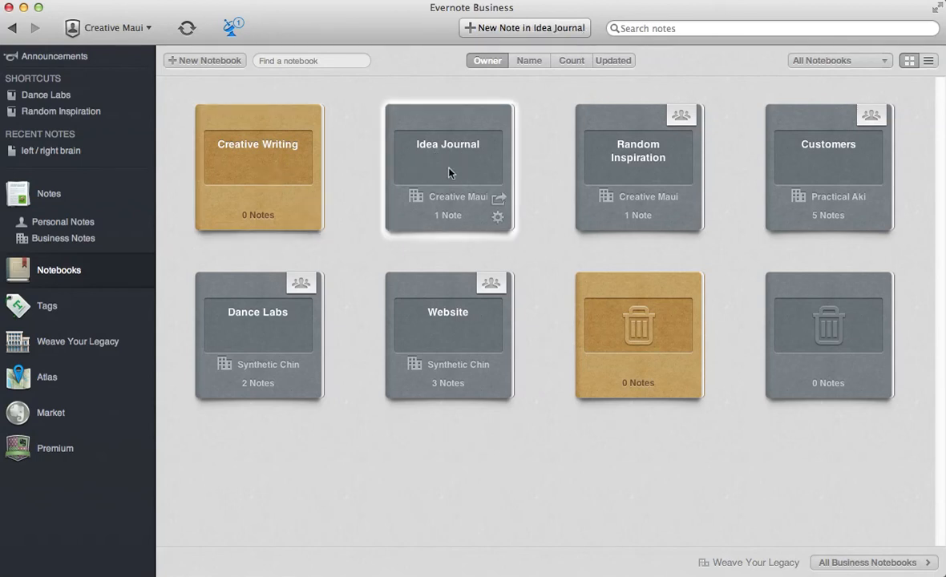
mouse_move(489, 244)
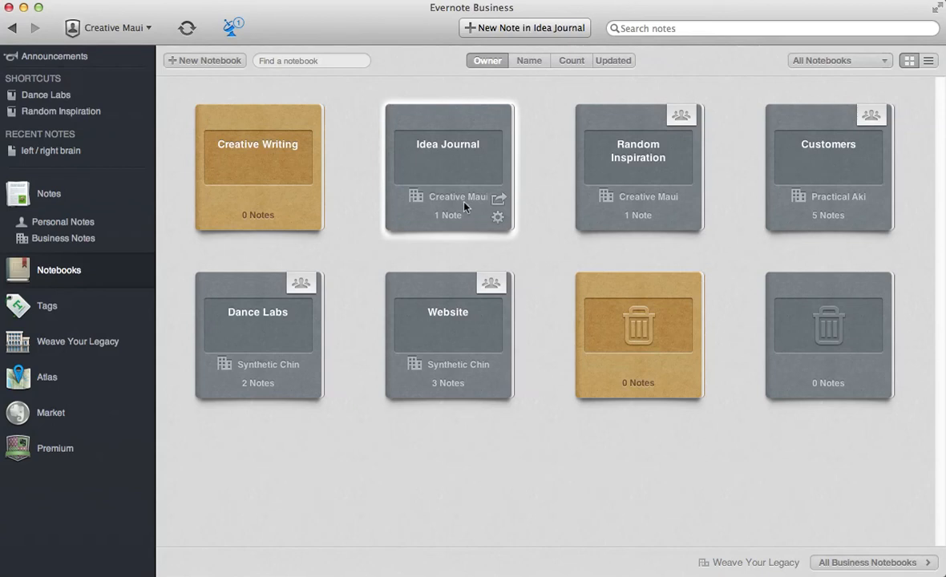
click(638, 151)
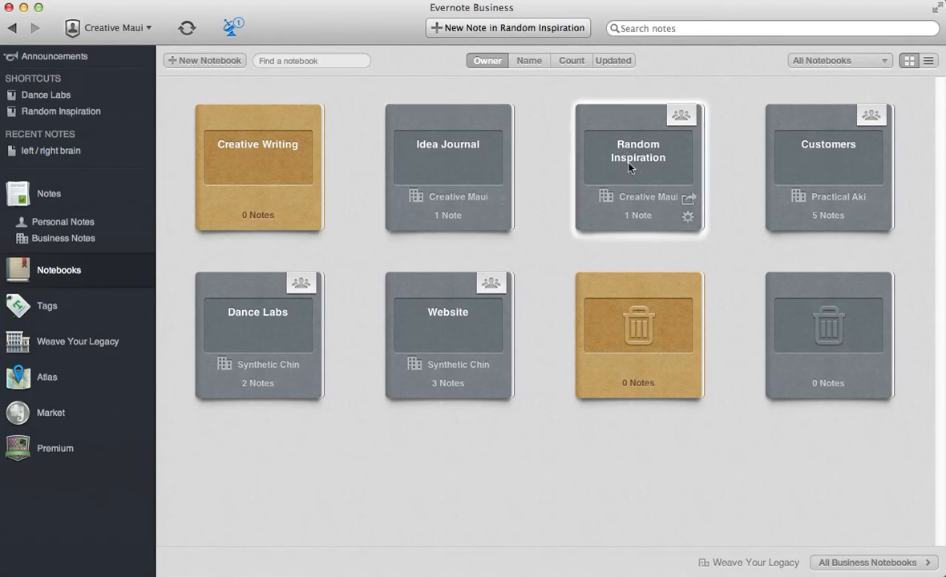
mouse_move(618, 186)
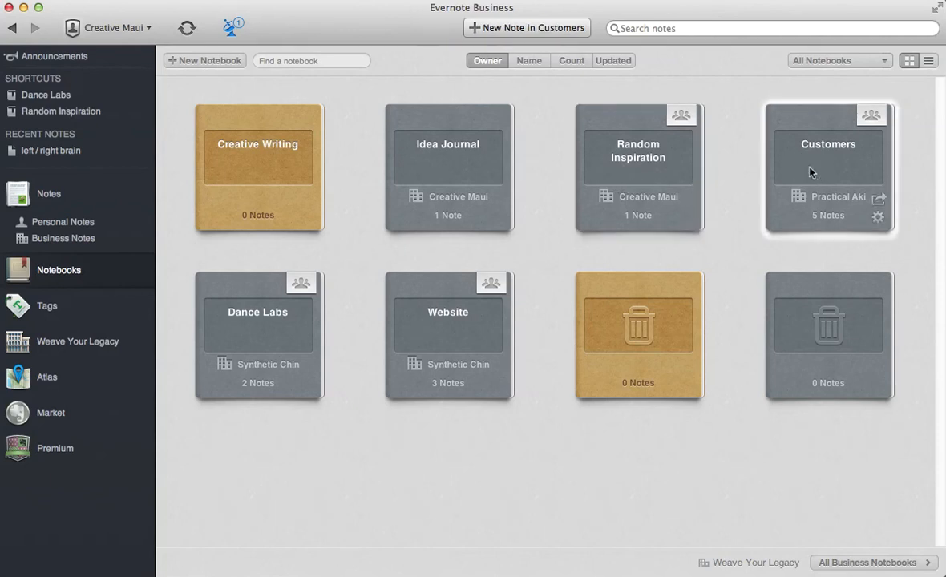
mouse_move(805, 179)
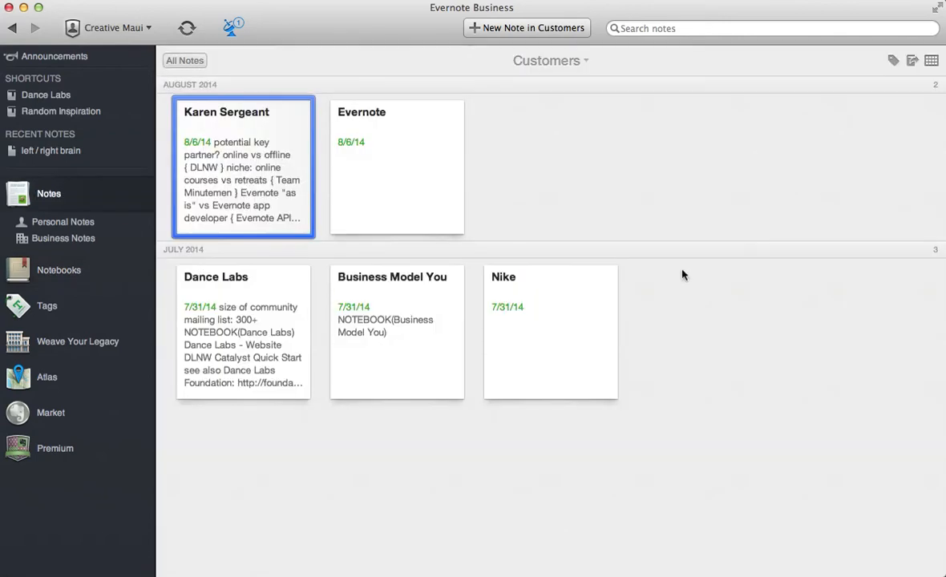
mouse_move(101, 64)
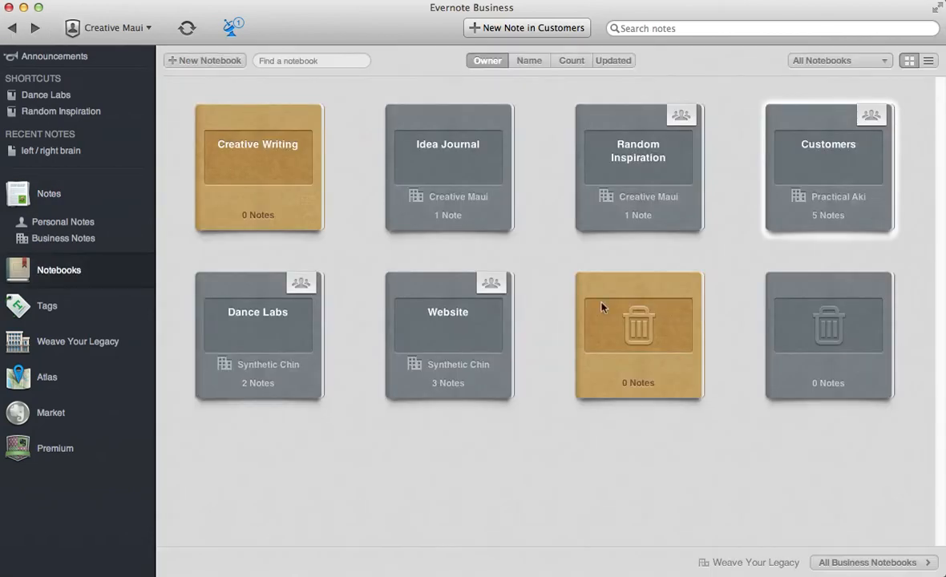
mouse_move(603, 307)
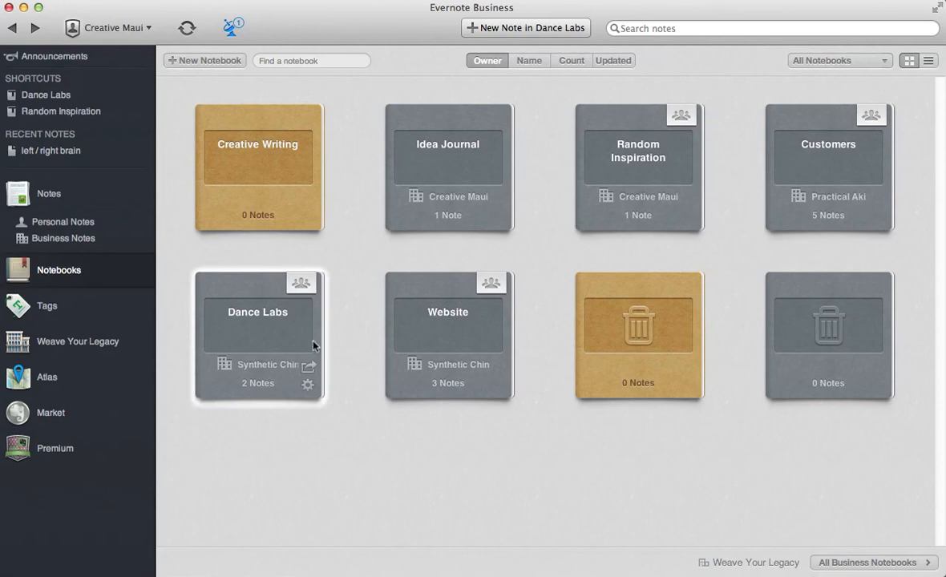
mouse_move(277, 355)
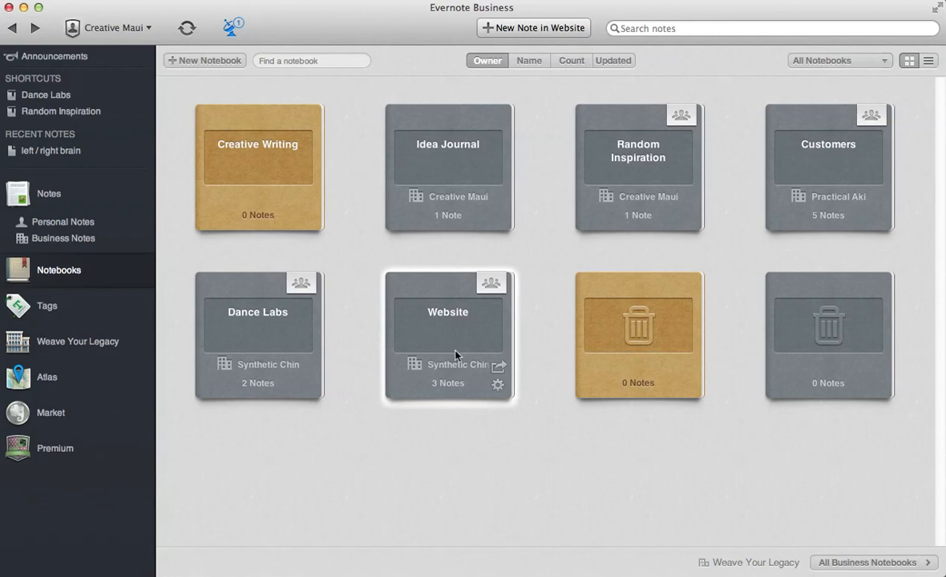
mouse_move(426, 414)
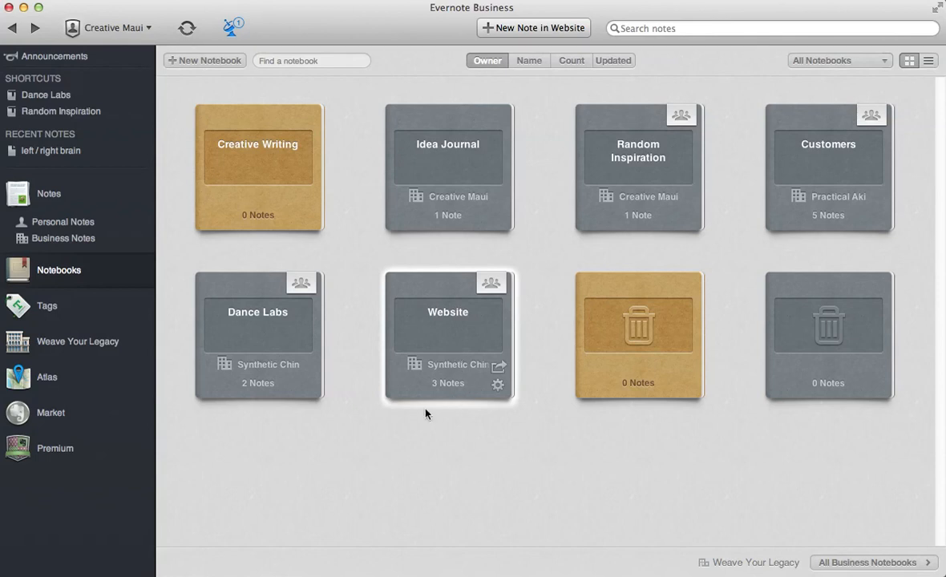
mouse_move(360, 426)
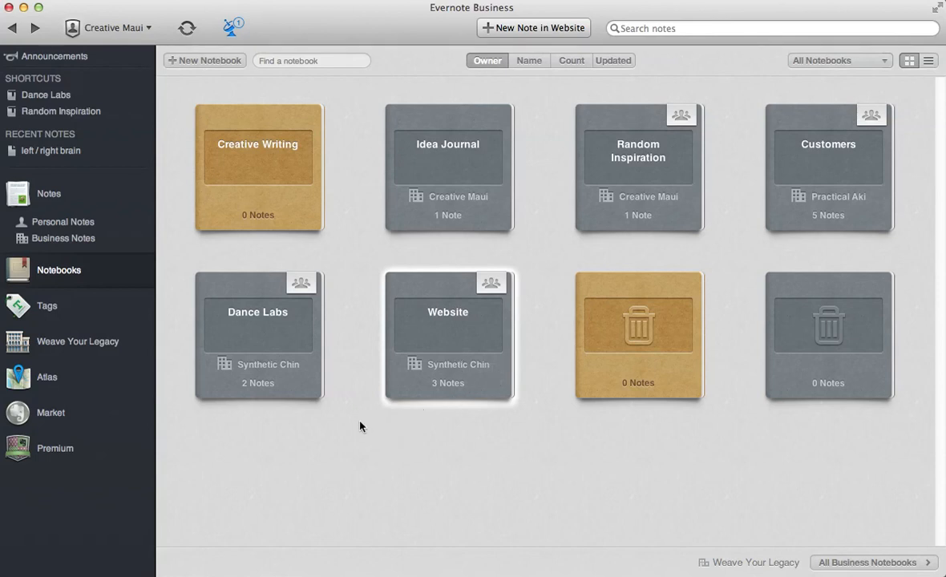
mouse_move(359, 421)
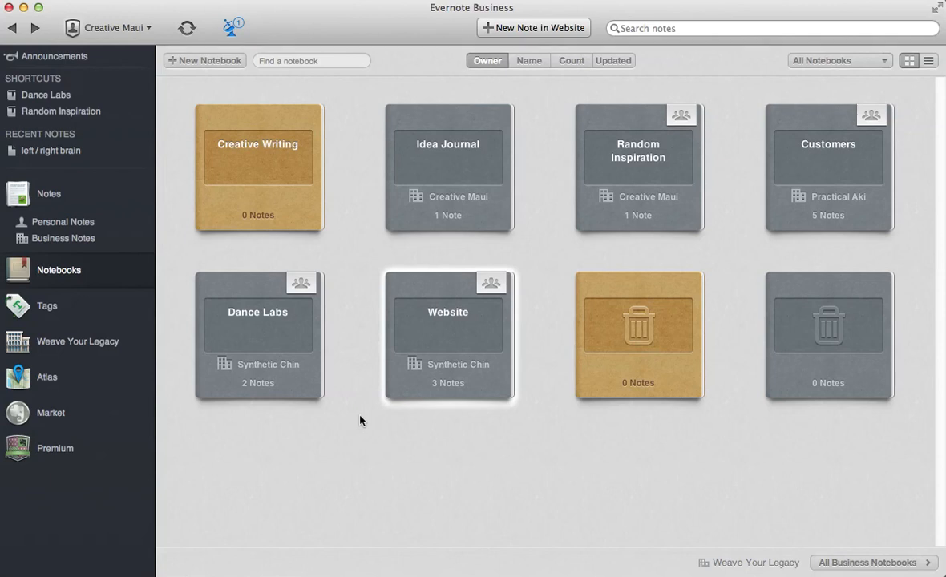
mouse_move(108, 44)
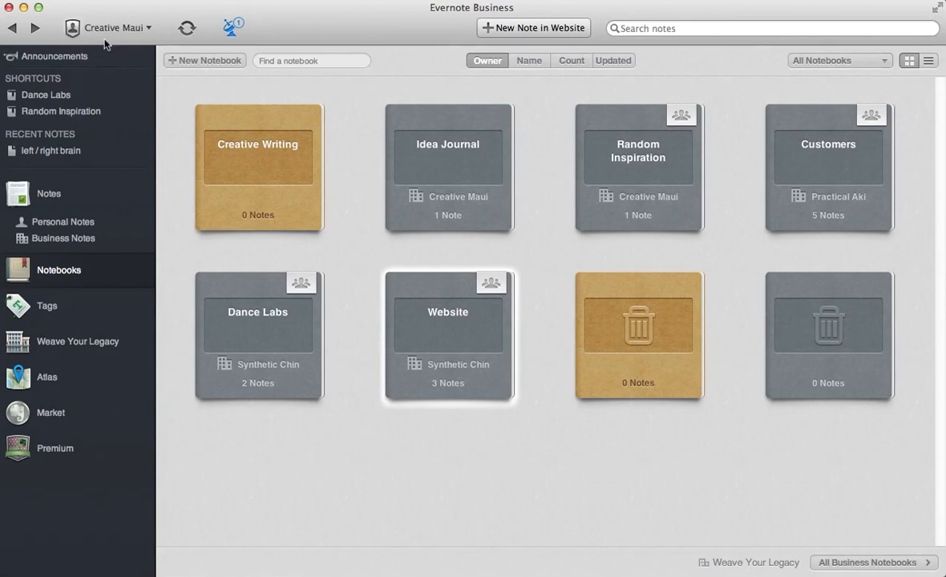
mouse_move(33, 341)
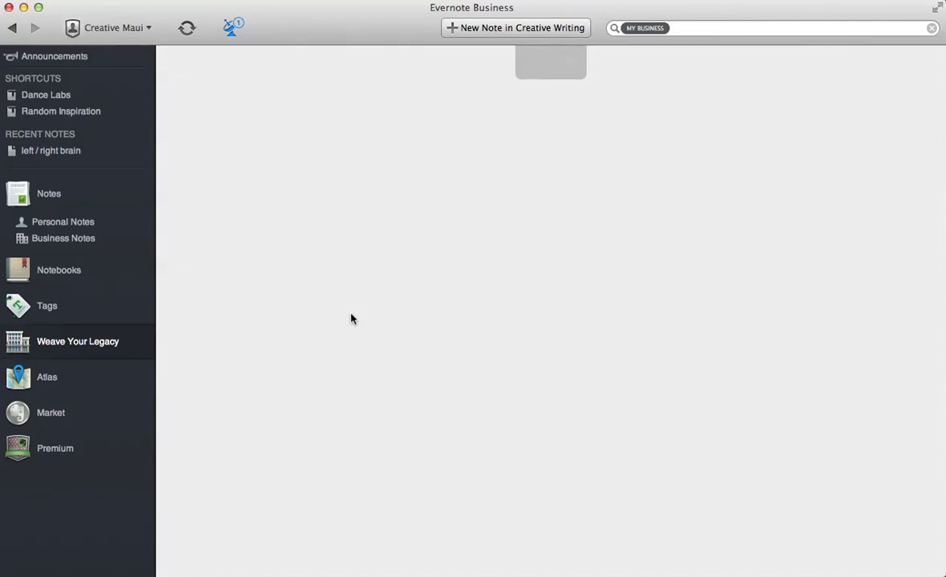
Open Weave Your Legacy from the sidebar, showing 15 business notebooks and 2 members.
click(78, 341)
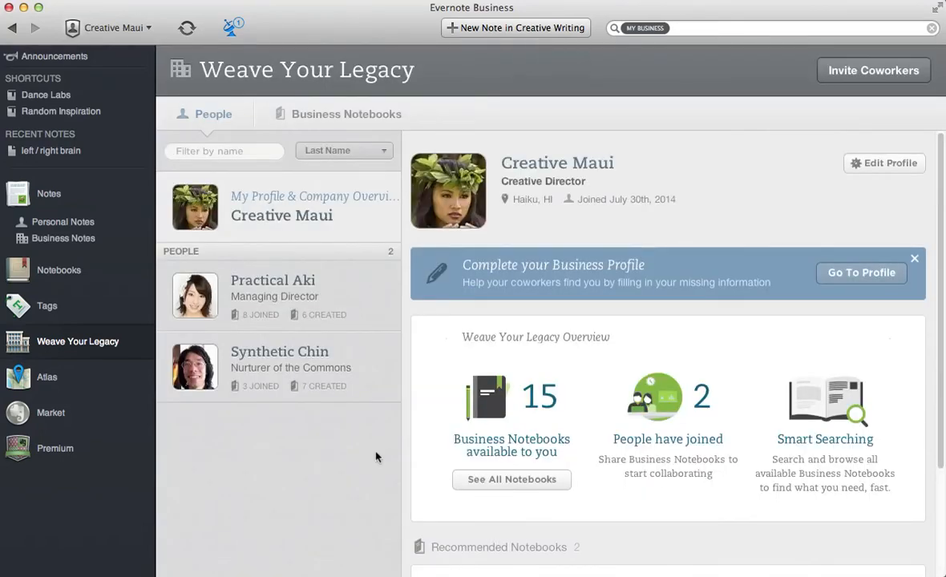
mouse_move(395, 428)
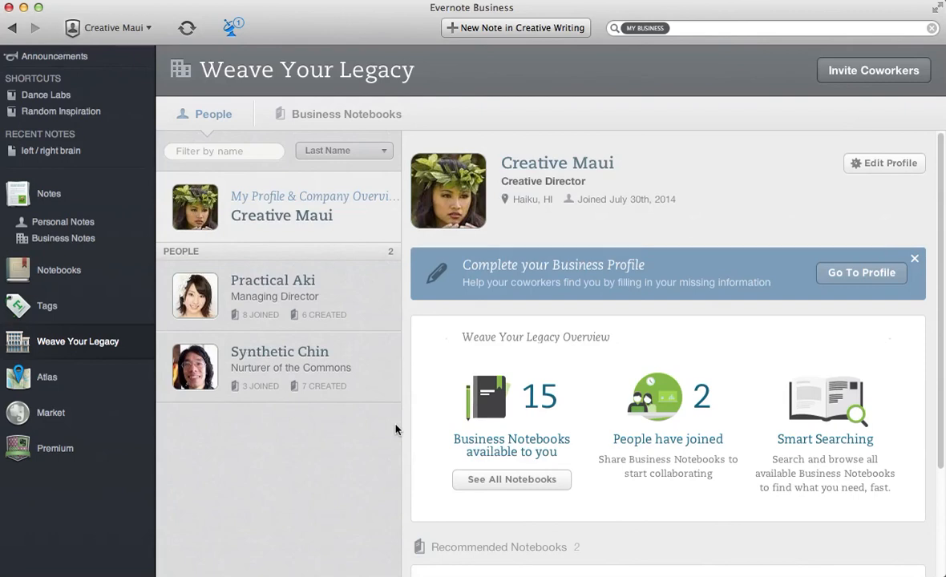
mouse_move(401, 409)
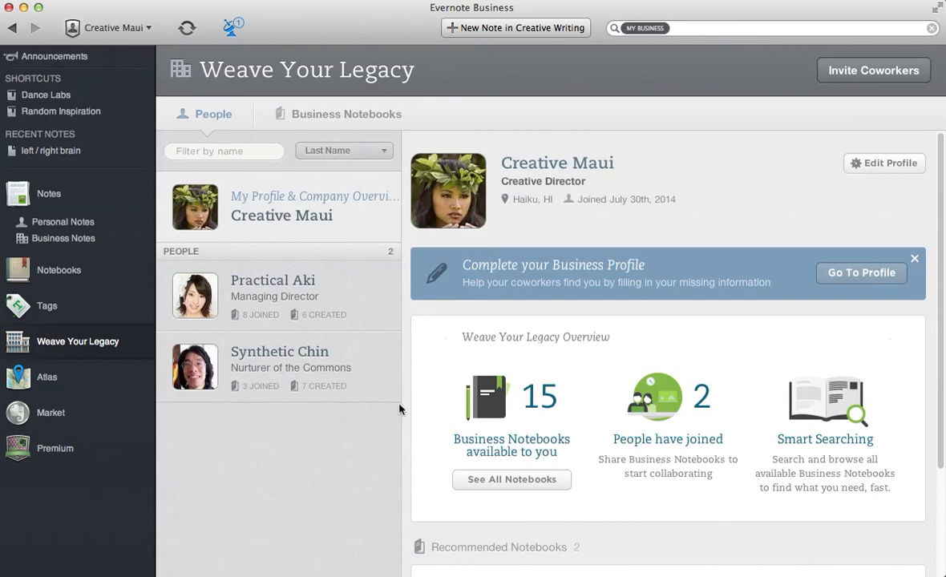
mouse_move(359, 352)
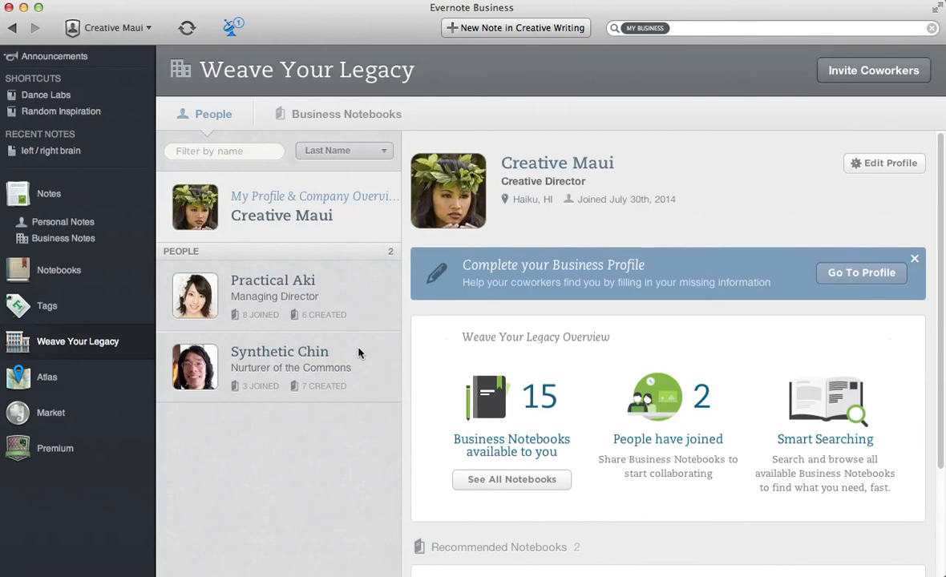